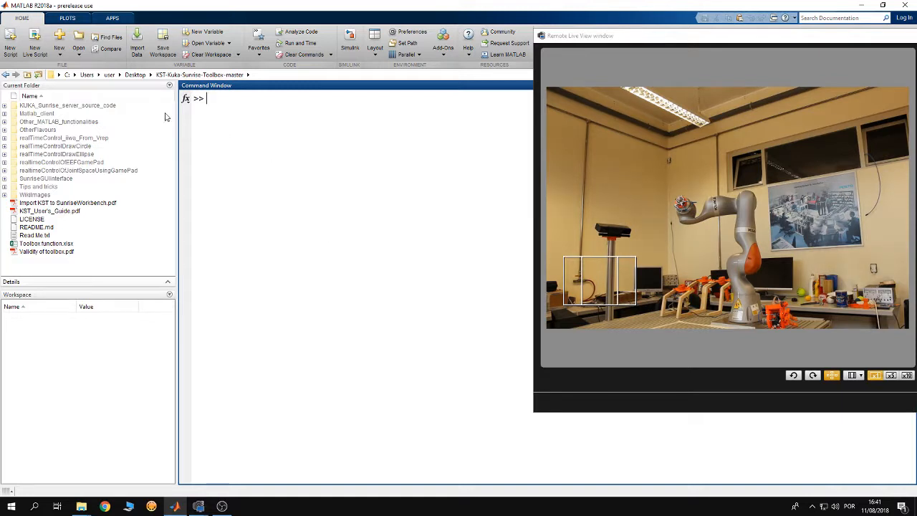
{"action": "mouse_move", "coordinate": [217, 93]}
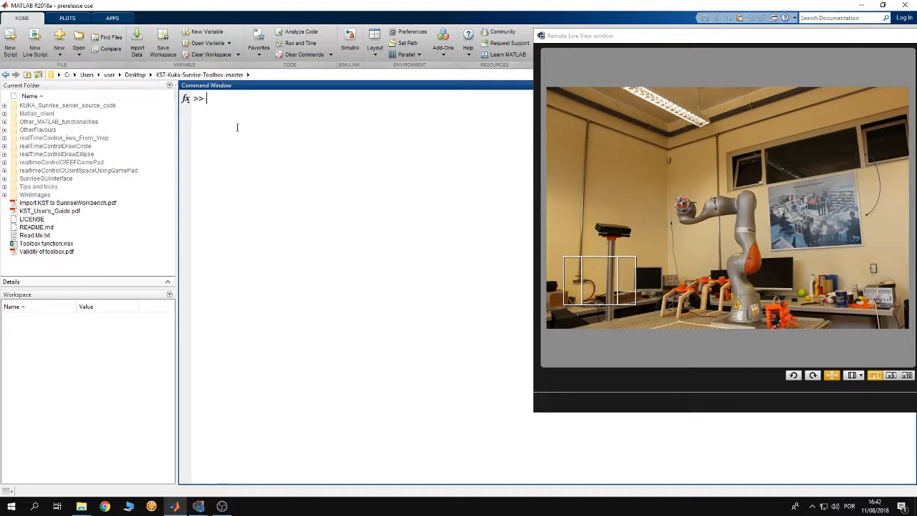
{"action": "mouse_move", "coordinate": [291, 290]}
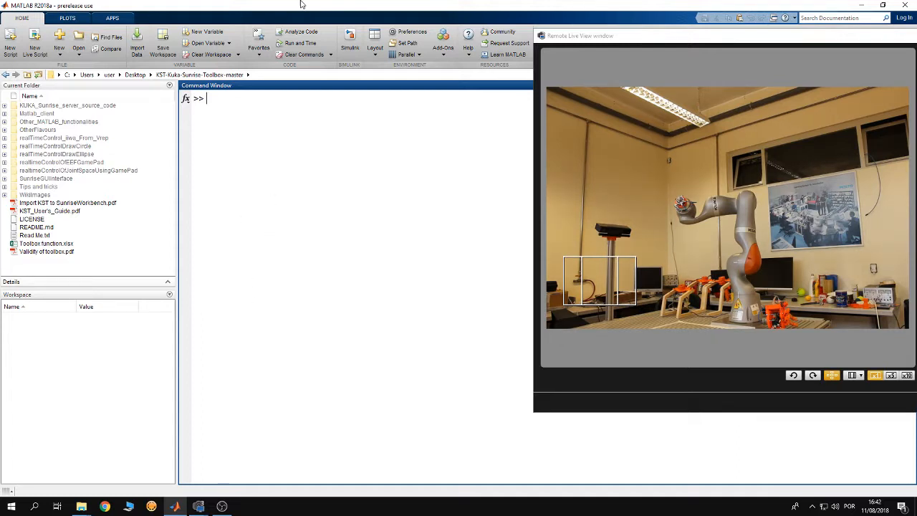
{"action": "mouse_move", "coordinate": [268, 79]}
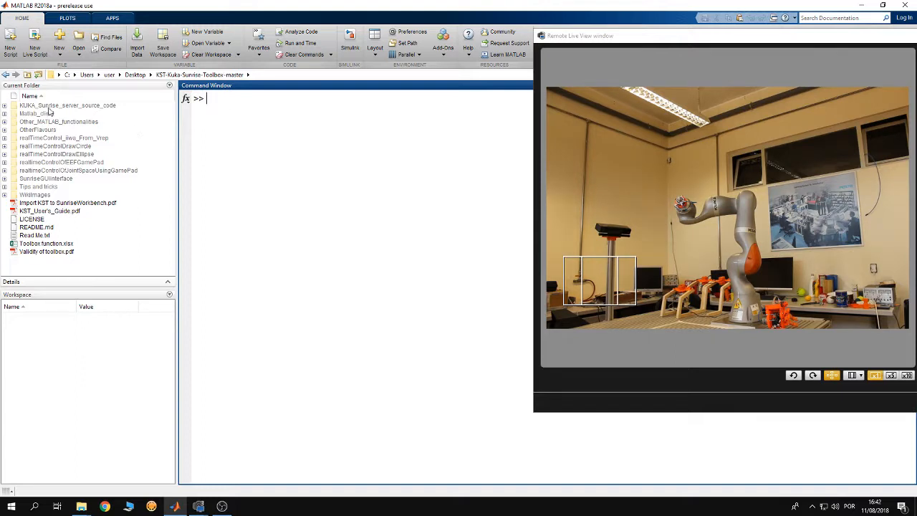
- Enter the Matlab_client folder as the current folder and focus the Command Window
{"action": "double_click", "coordinate": [36, 113]}
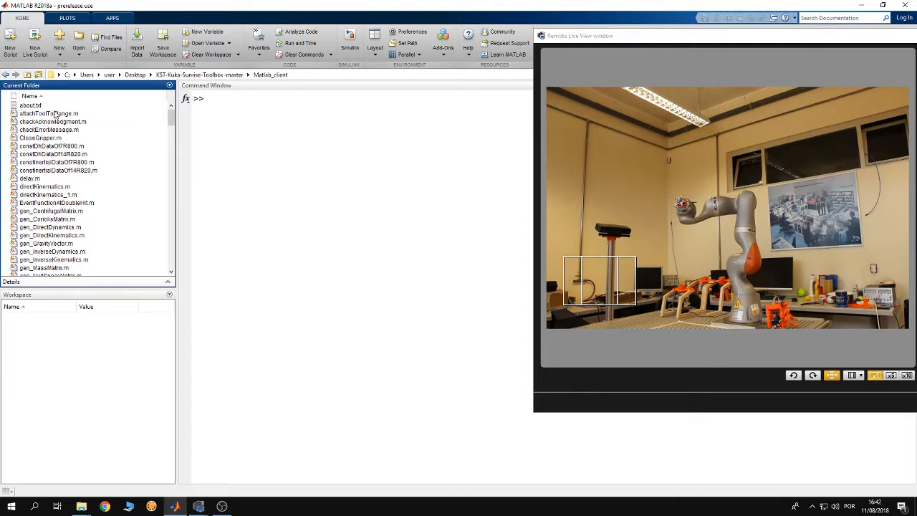
{"action": "left_click", "coordinate": [244, 98]}
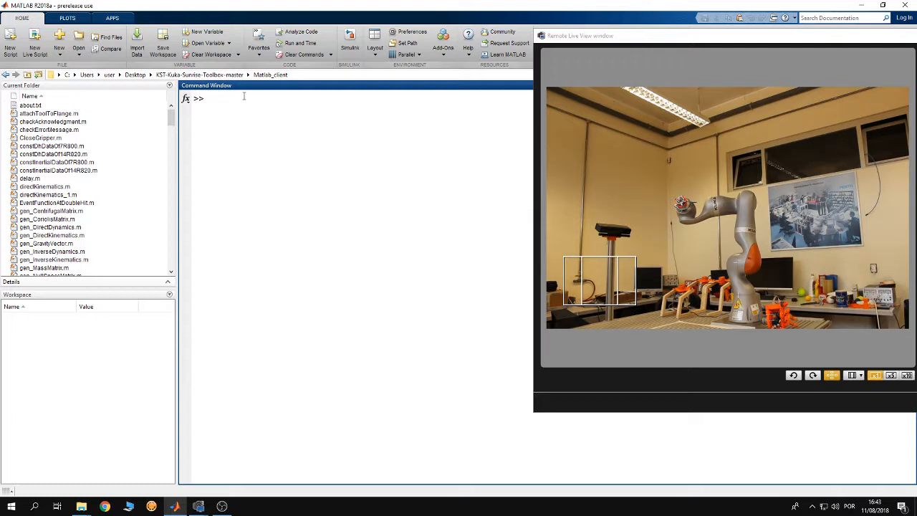
{"action": "left_click", "coordinate": [208, 99]}
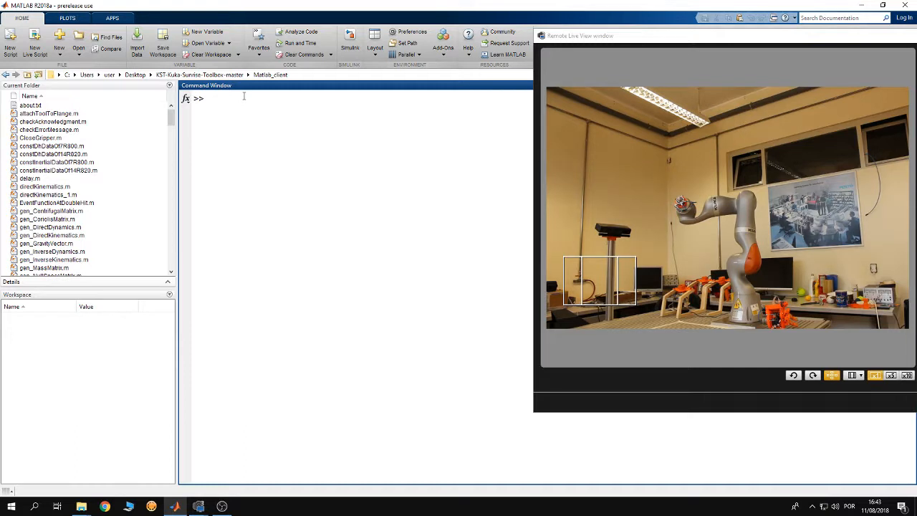
- Enter ip='172.31.1.147'; at the Command Window prompt
{"action": "type", "text": "ip"}
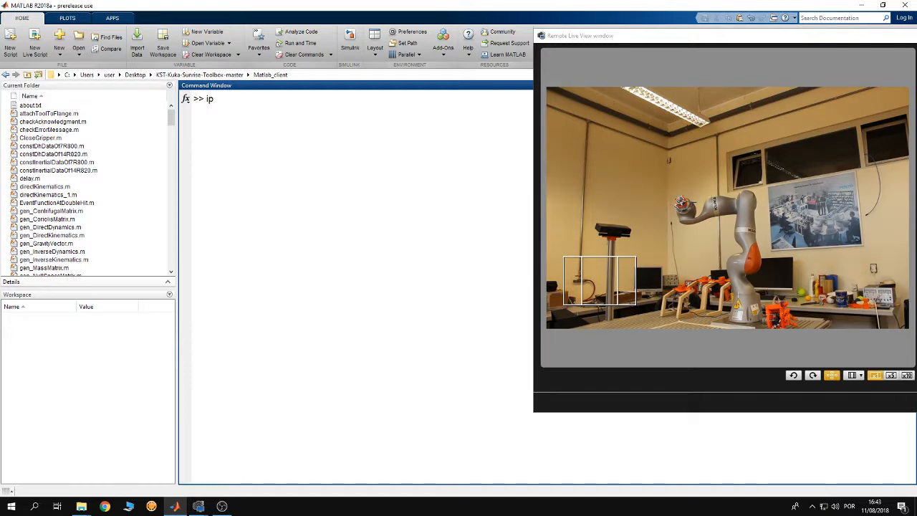
{"action": "left_click", "coordinate": [850, 507]}
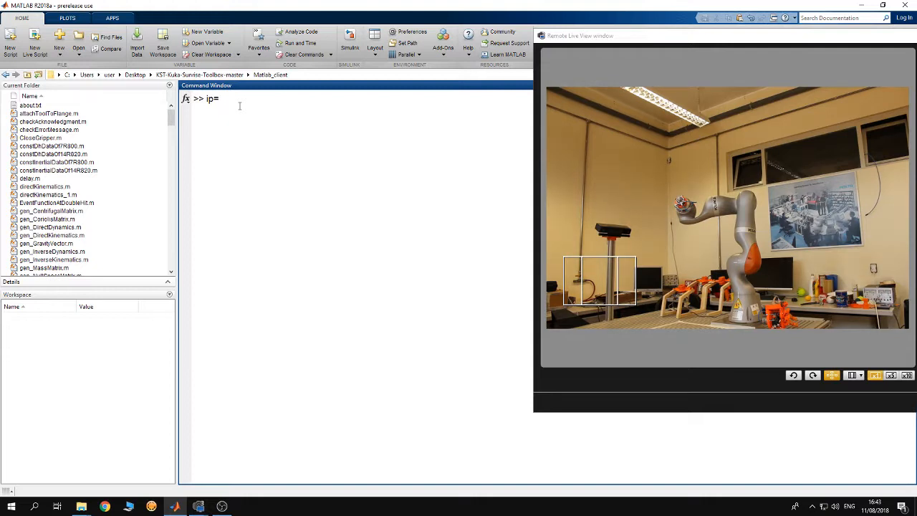
{"action": "type", "text": "\""}
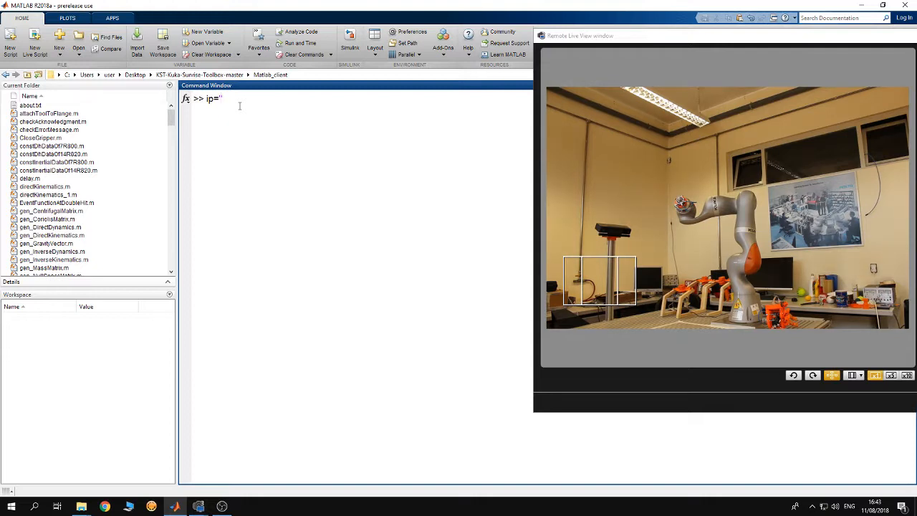
{"action": "type", "text": "172"}
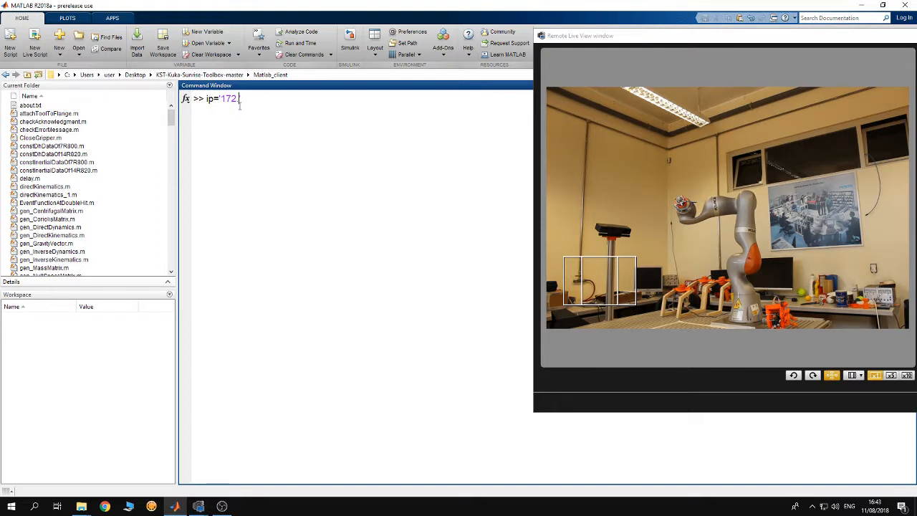
{"action": "type", "text": ".31"}
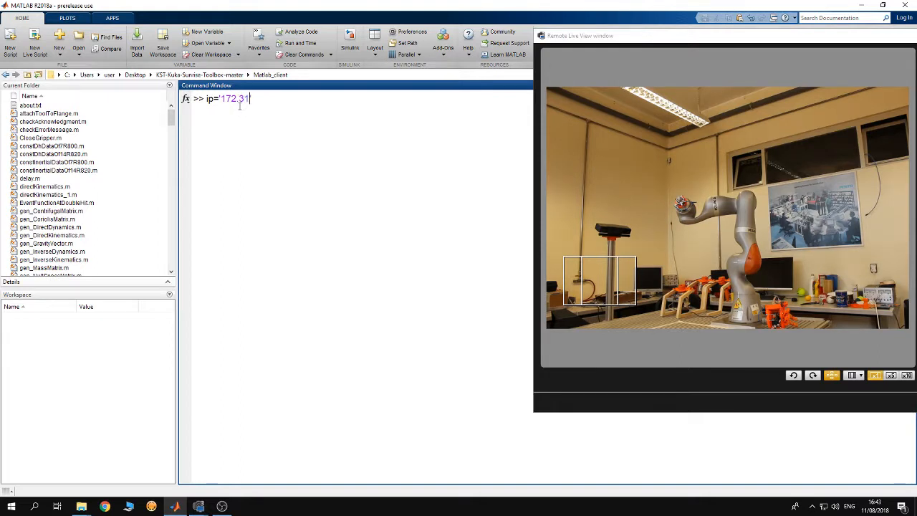
{"action": "type", "text": ".1.147"}
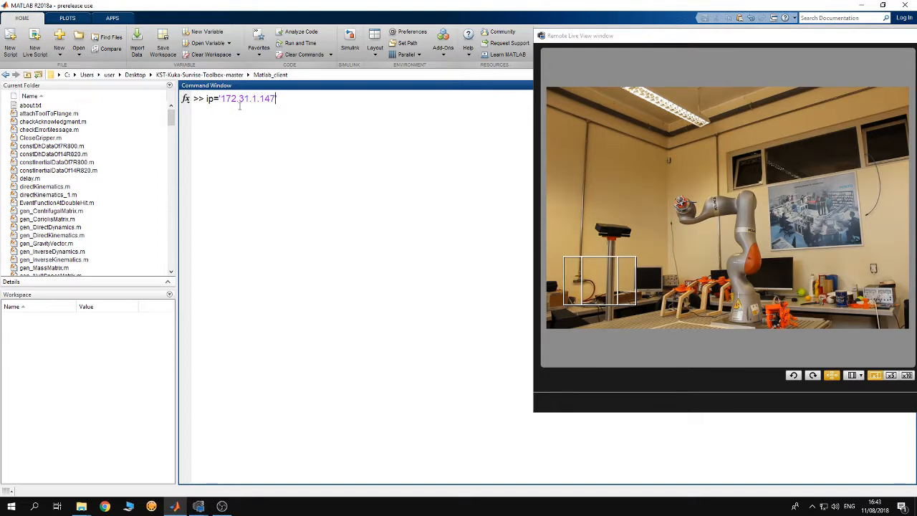
{"action": "type", "text": ";"}
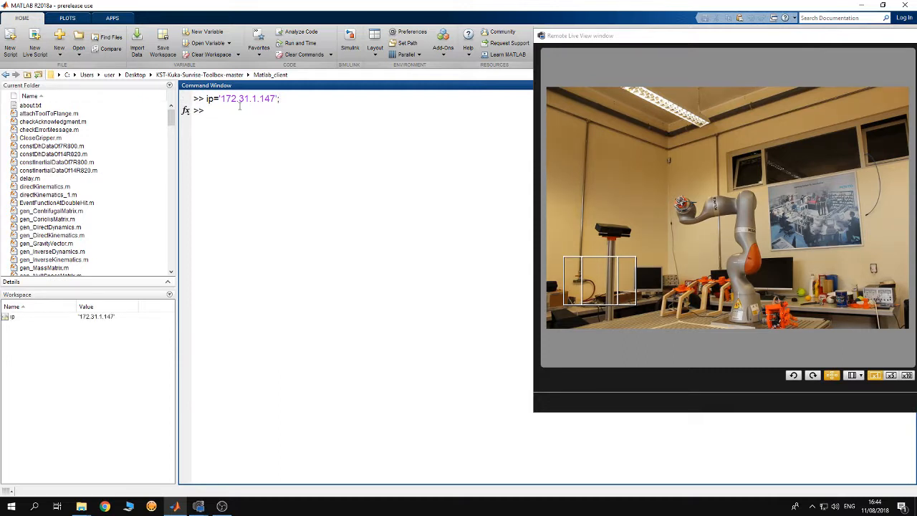
- Enter arg1=KST.LBR7R800; choosing LBR7R800 from the completion popup
{"action": "type", "text": "arg"}
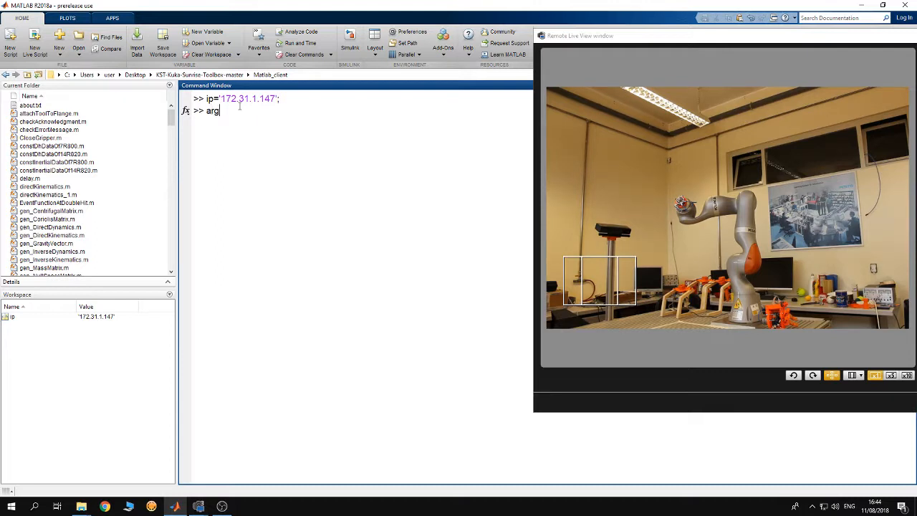
{"action": "type", "text": "1"}
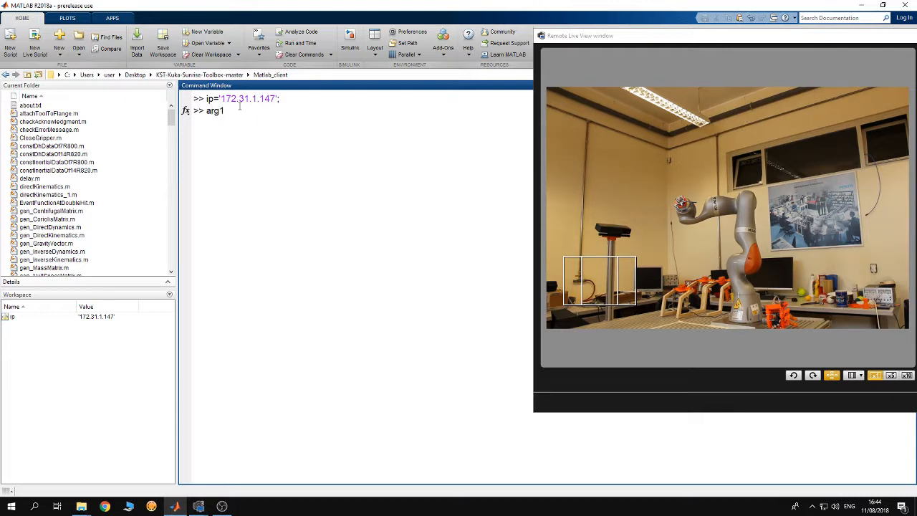
{"action": "type", "text": "="}
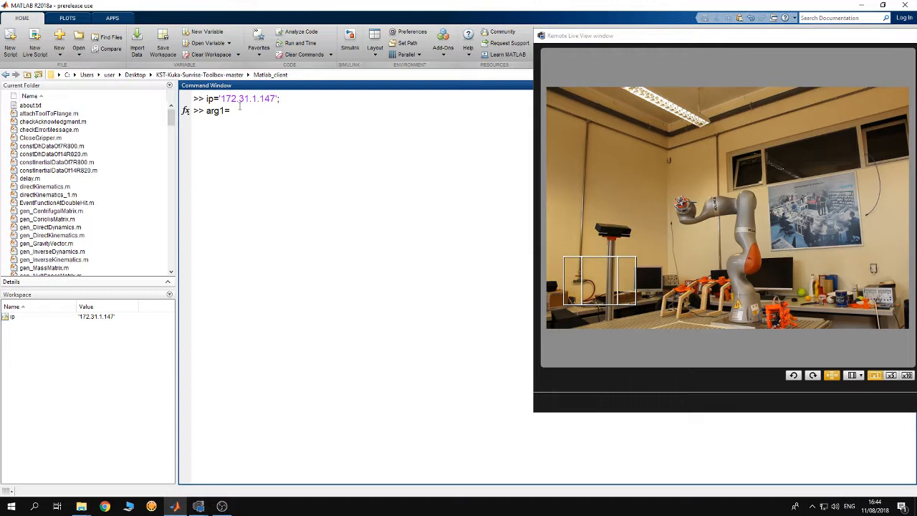
{"action": "type", "text": "KST"}
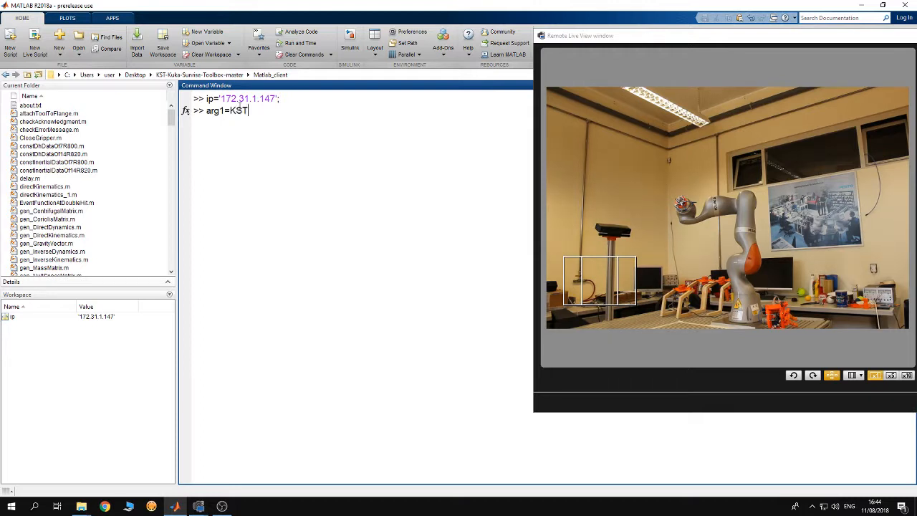
{"action": "type", "text": "."}
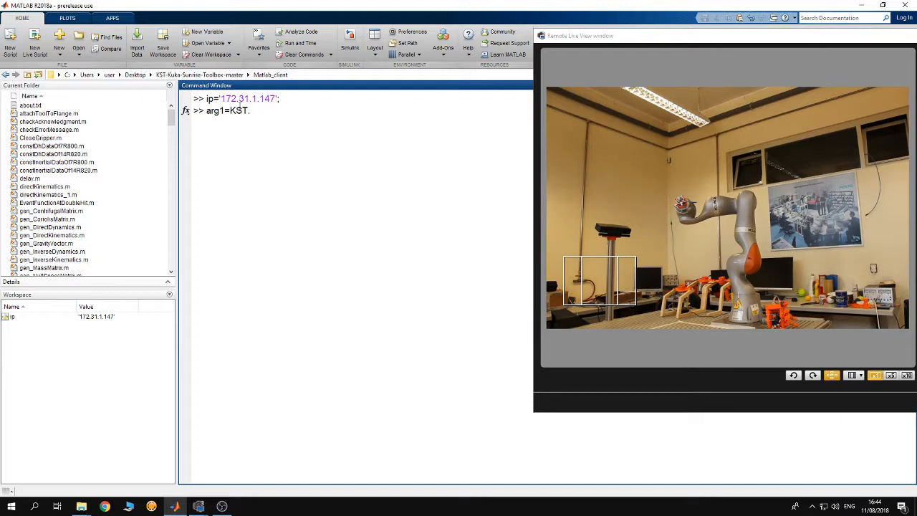
{"action": "type", "text": "LBR"}
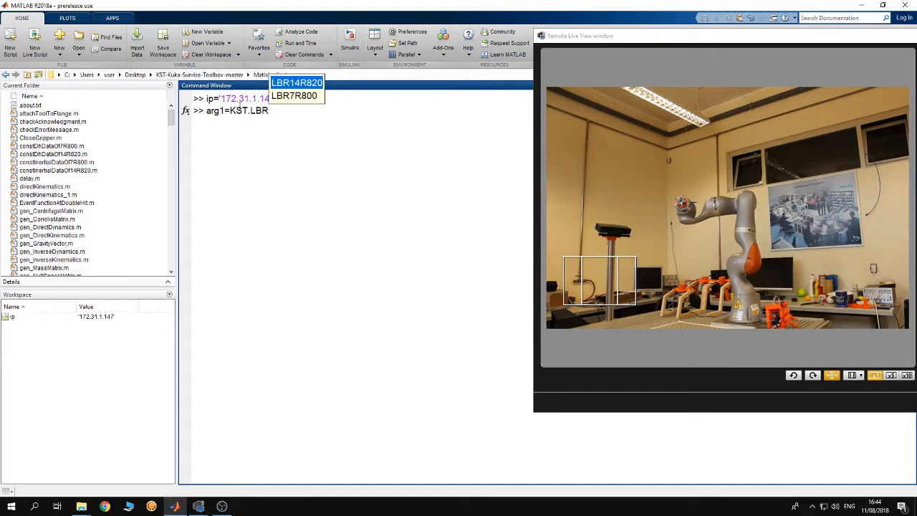
{"action": "mouse_move", "coordinate": [413, 252]}
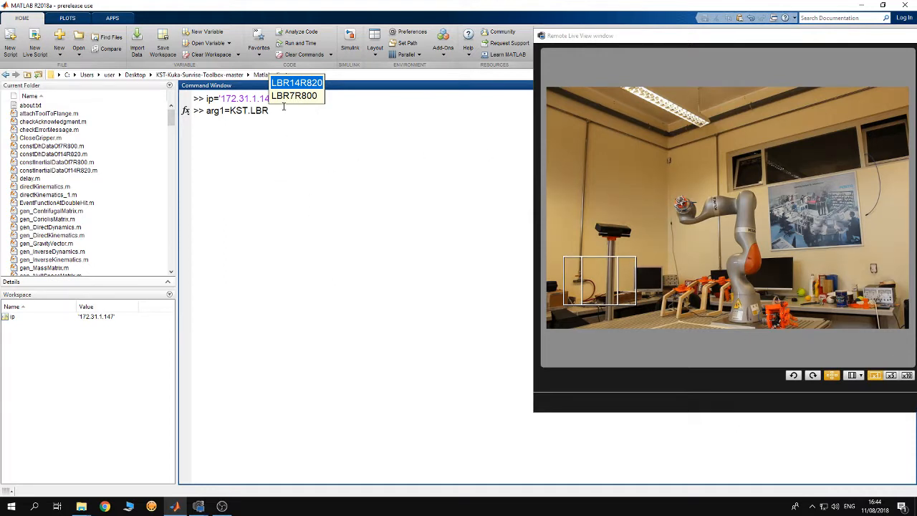
{"action": "mouse_move", "coordinate": [290, 100]}
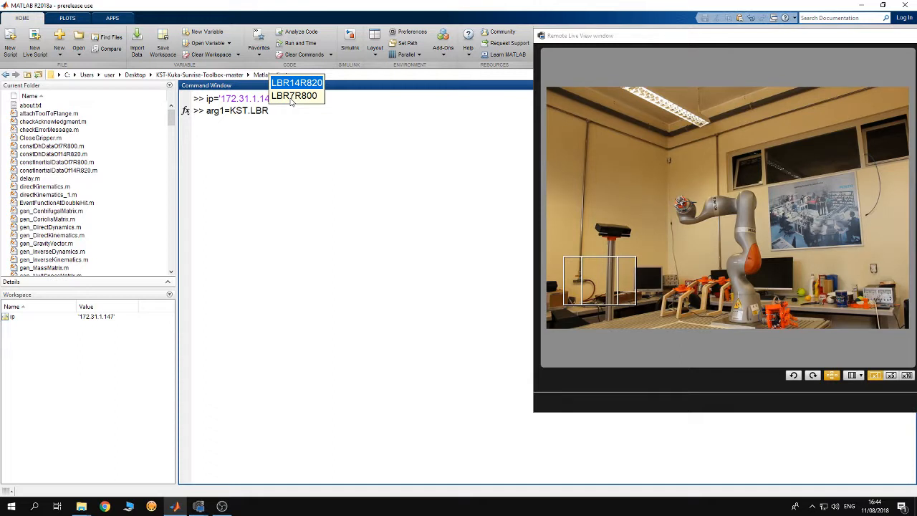
{"action": "left_click", "coordinate": [293, 96]}
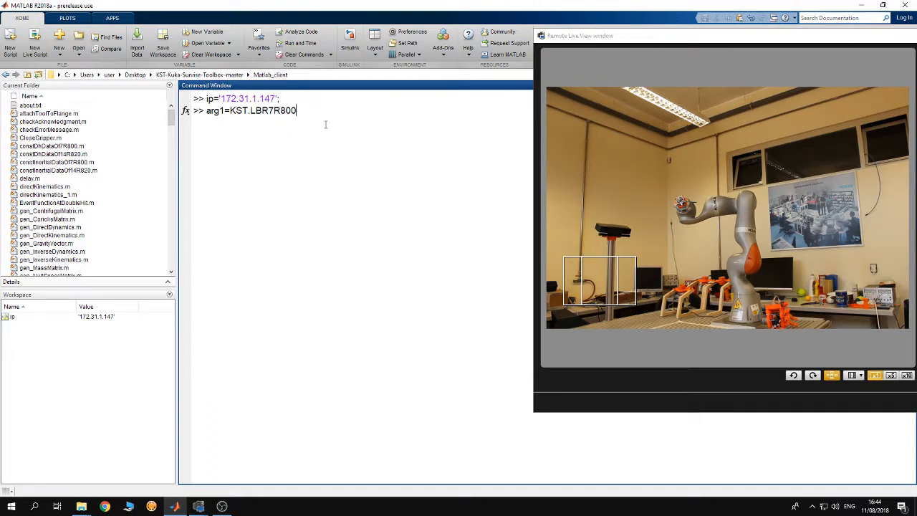
{"action": "type", "text": ";"}
{"action": "type", "text": "arg2="}
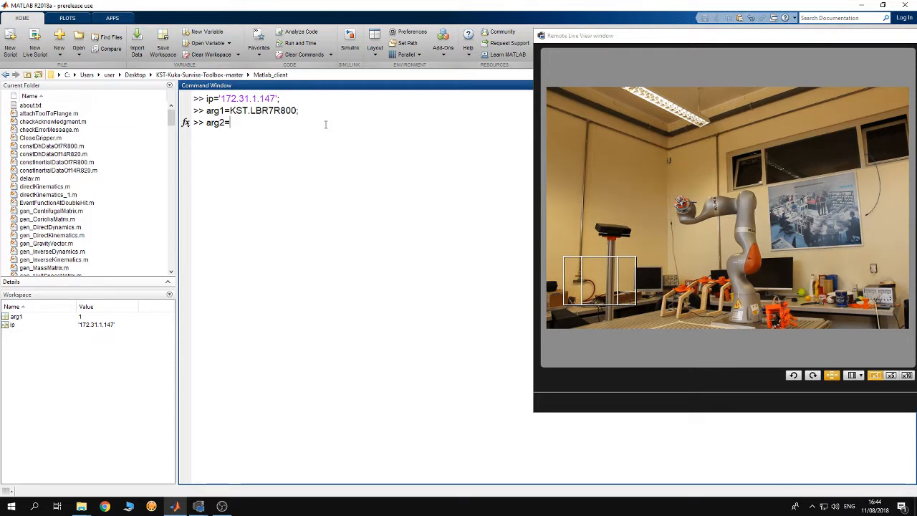
- Enter arg2=KST.Medien_Flansch_Touch_pneumatisch; picked from the completion list
{"action": "type", "text": "K"}
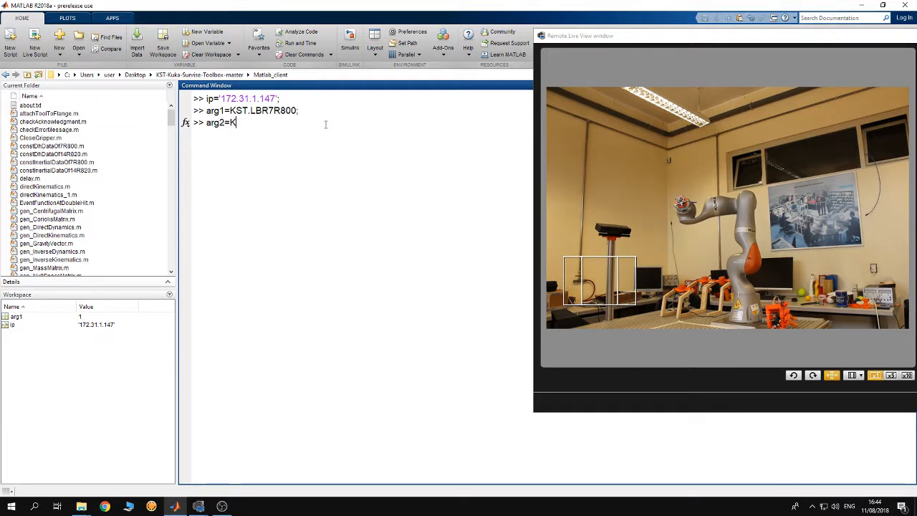
{"action": "type", "text": "ST."}
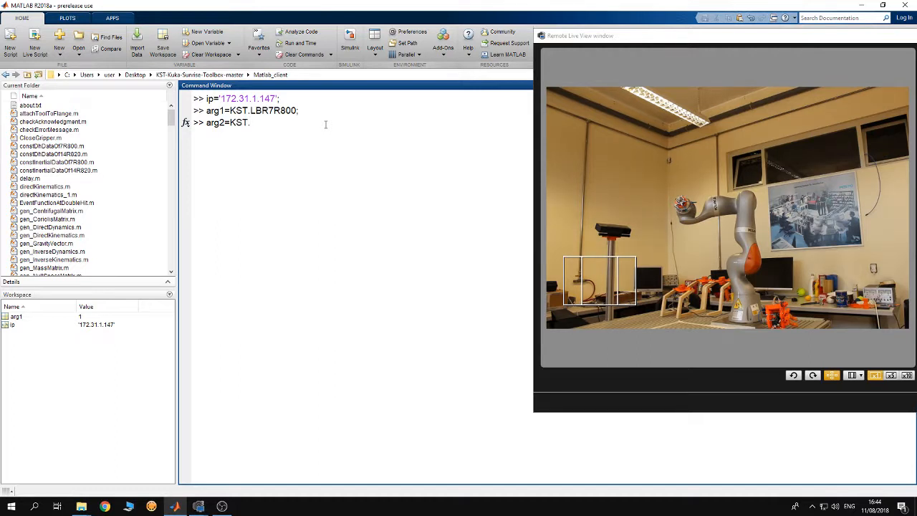
{"action": "type", "text": "Media"}
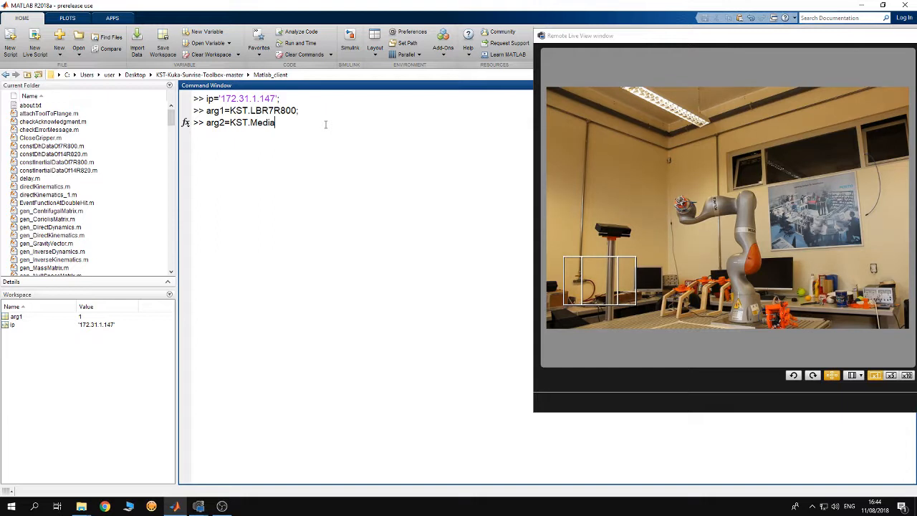
{"action": "key", "text": "Backspace"}
{"action": "type", "text": "en_Flansch_"}
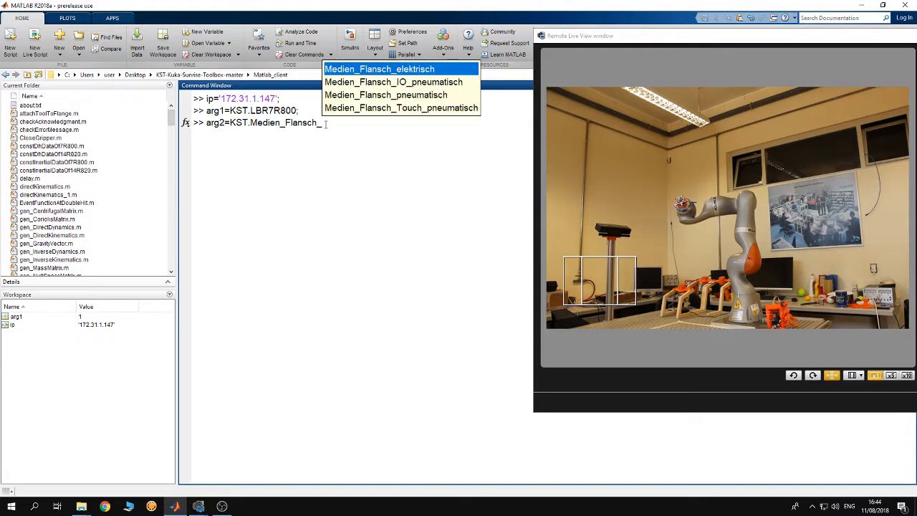
{"action": "mouse_move", "coordinate": [440, 134]}
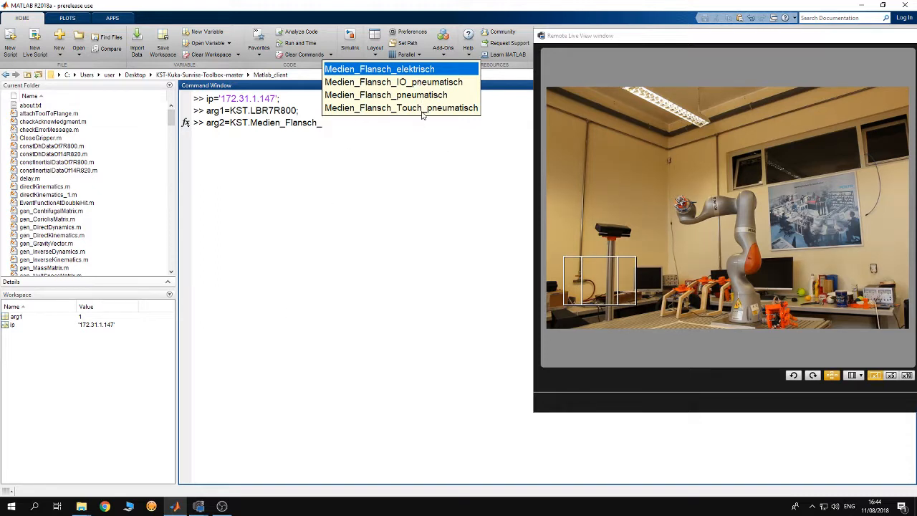
{"action": "left_click", "coordinate": [402, 107]}
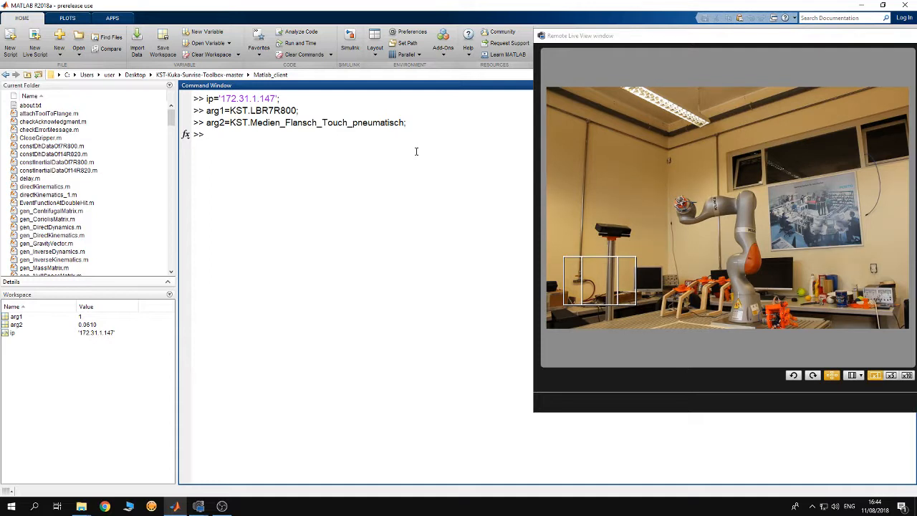
- Create Tef as a 4x4 identity matrix with Tef=eye(4);
{"action": "type", "text": "T"}
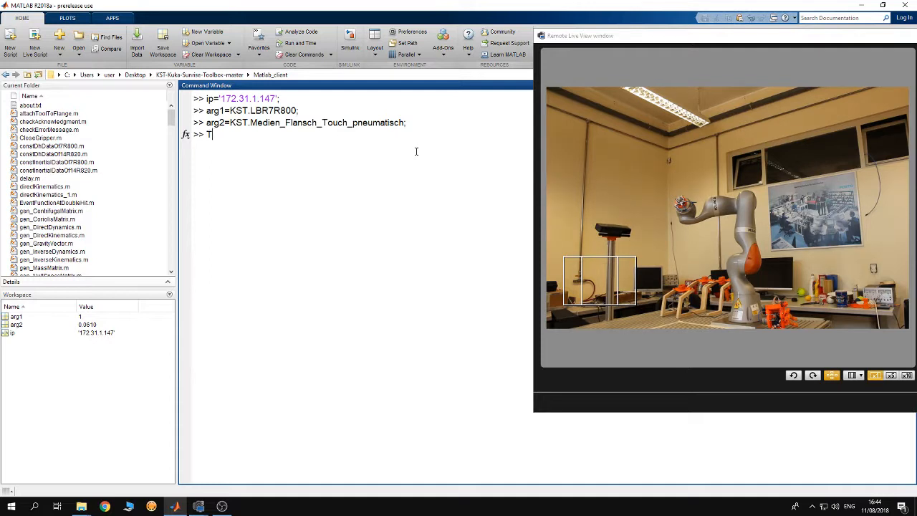
{"action": "type", "text": "ef="}
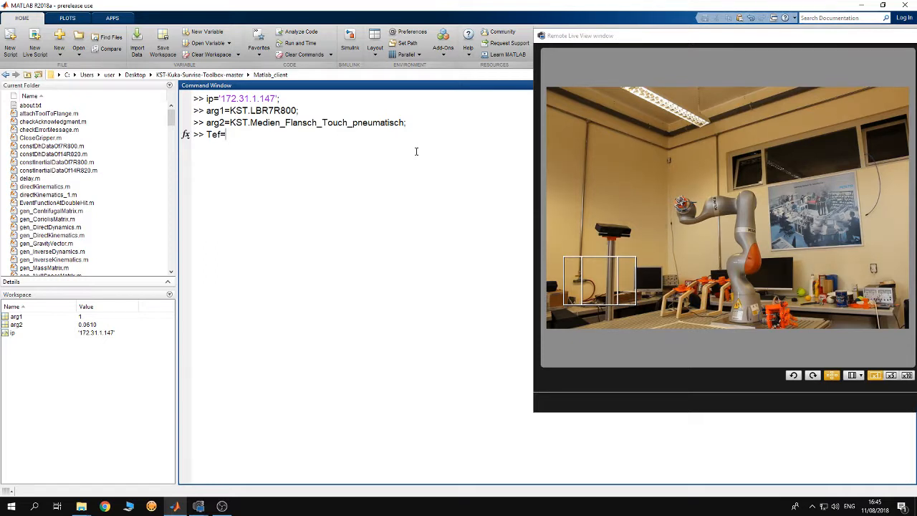
{"action": "type", "text": "eye"}
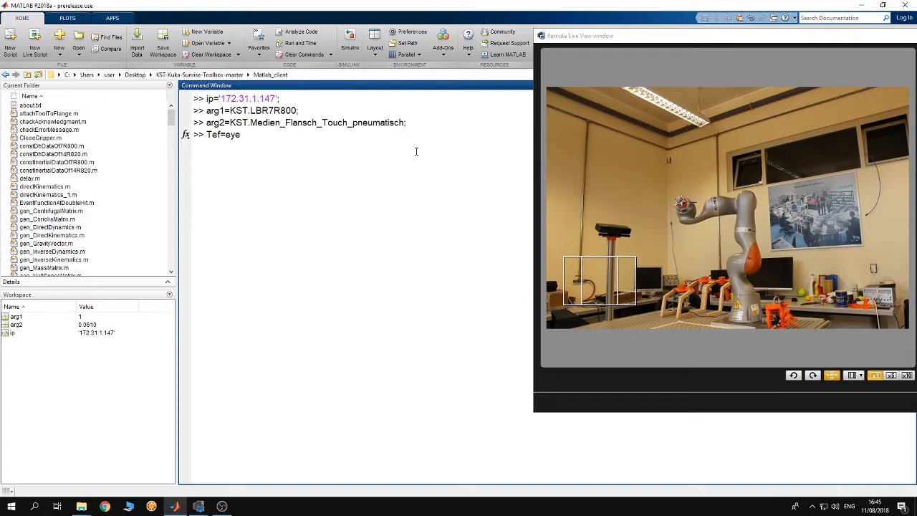
{"action": "type", "text": "(4"}
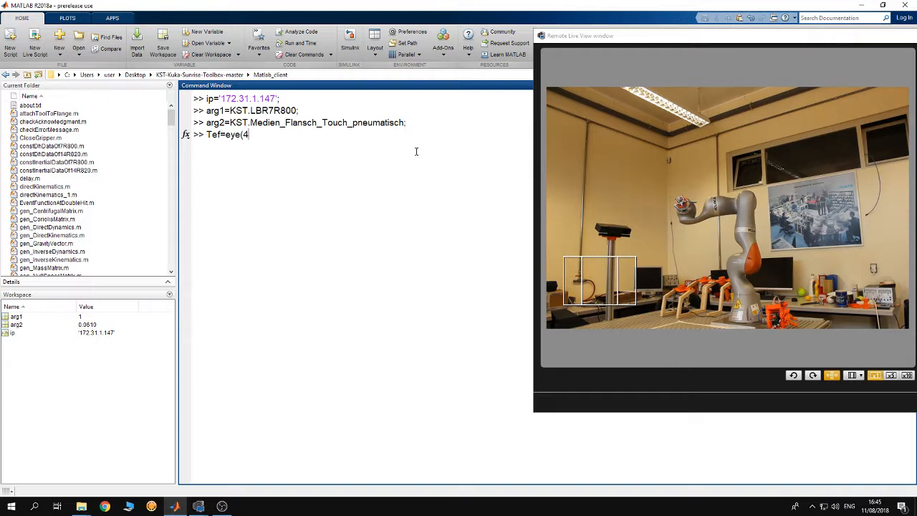
{"action": "type", "text": ");"}
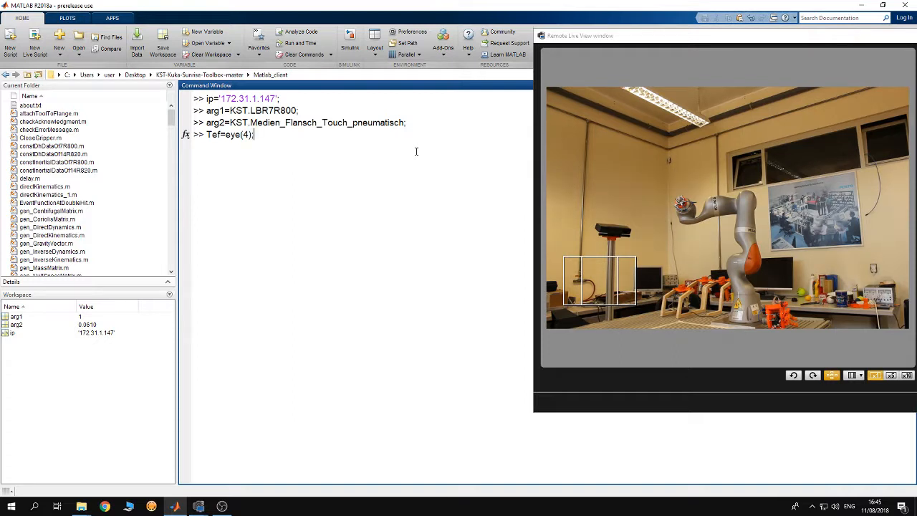
{"action": "key", "text": "enter"}
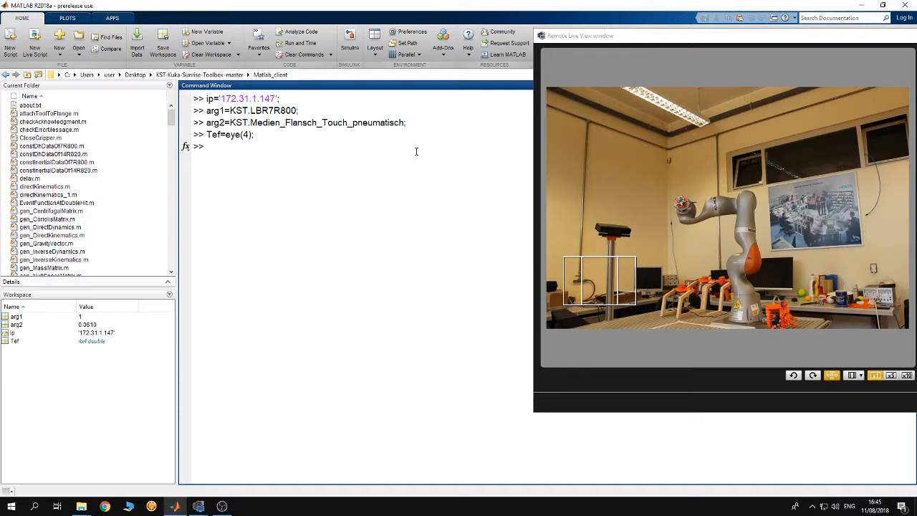
- Set the Tef(3,4) entry to 45/1000 for a 45 mm tool offset
{"action": "type", "text": "Tef"}
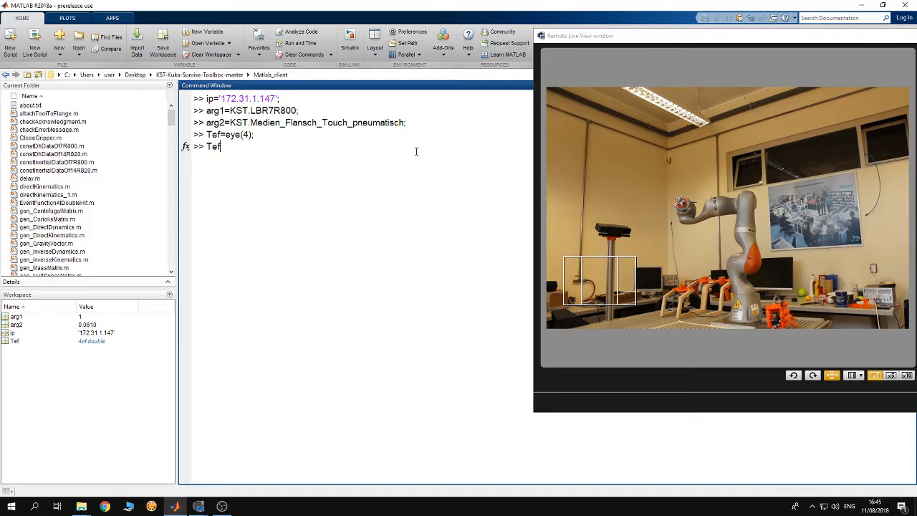
{"action": "type", "text": "(3)"}
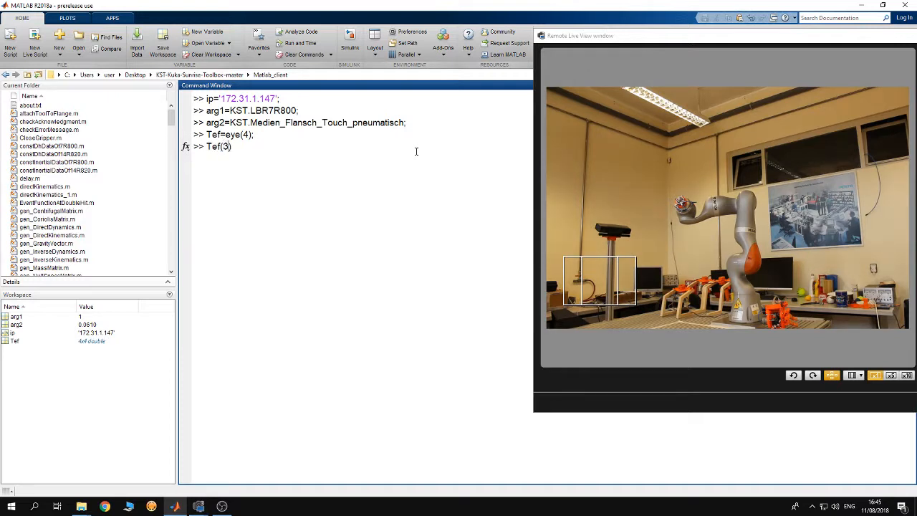
{"action": "type", "text": ",4"}
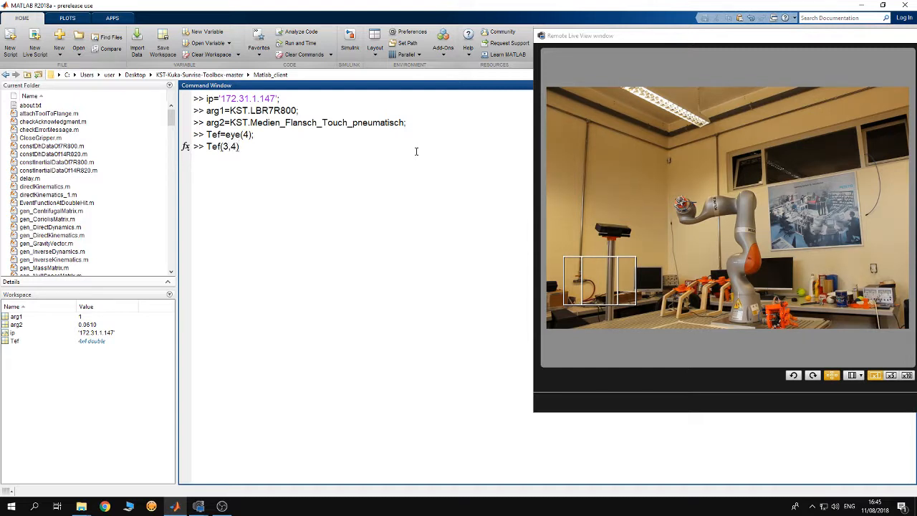
{"action": "type", "text": "="}
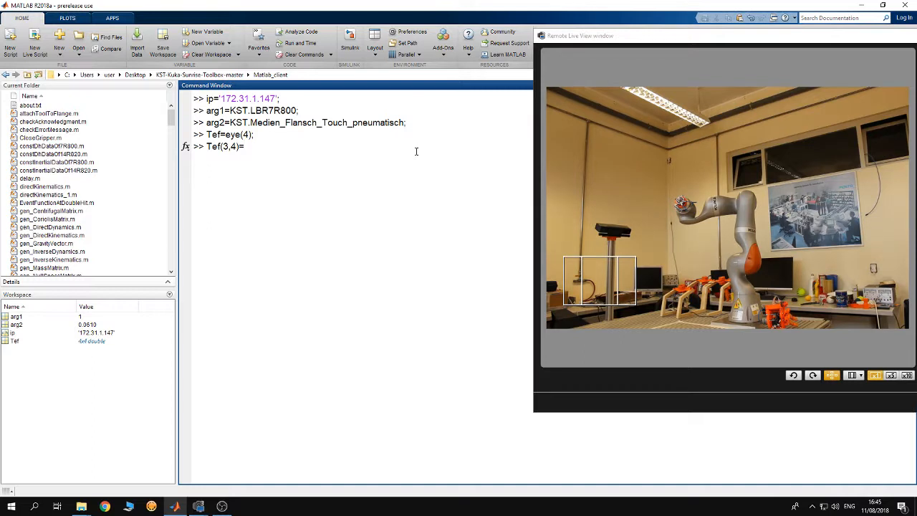
{"action": "mouse_move", "coordinate": [735, 208]}
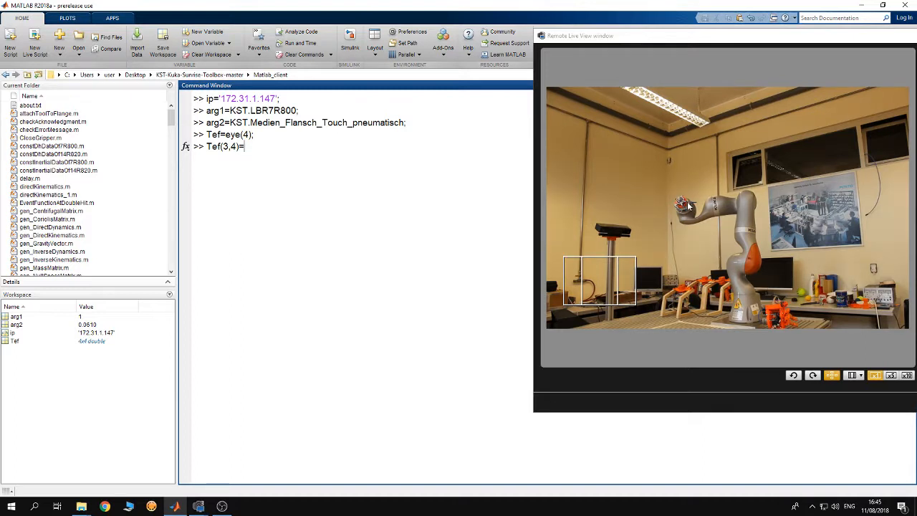
{"action": "type", "text": "45/"}
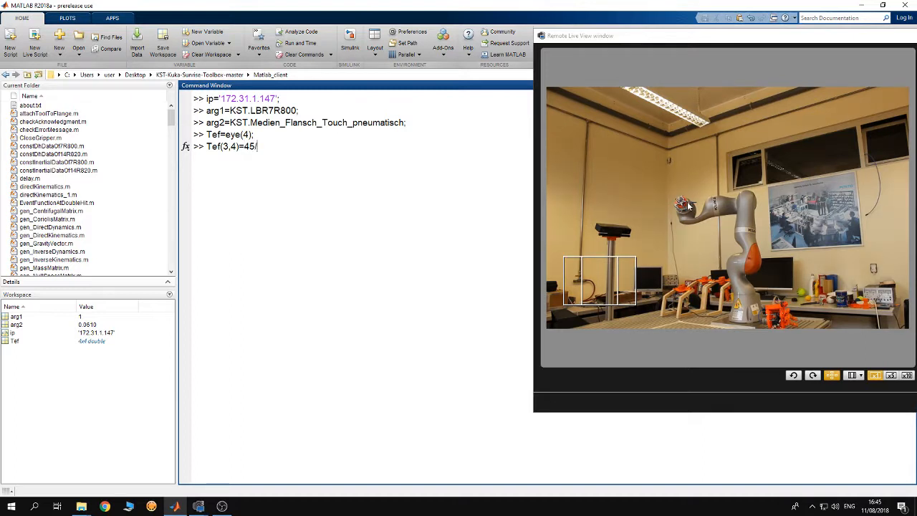
{"action": "type", "text": "1000"}
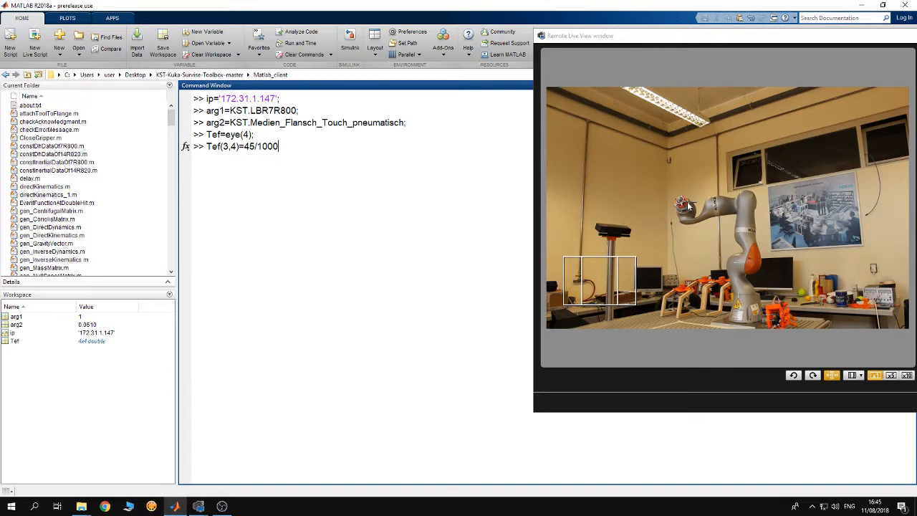
{"action": "type", "text": ";"}
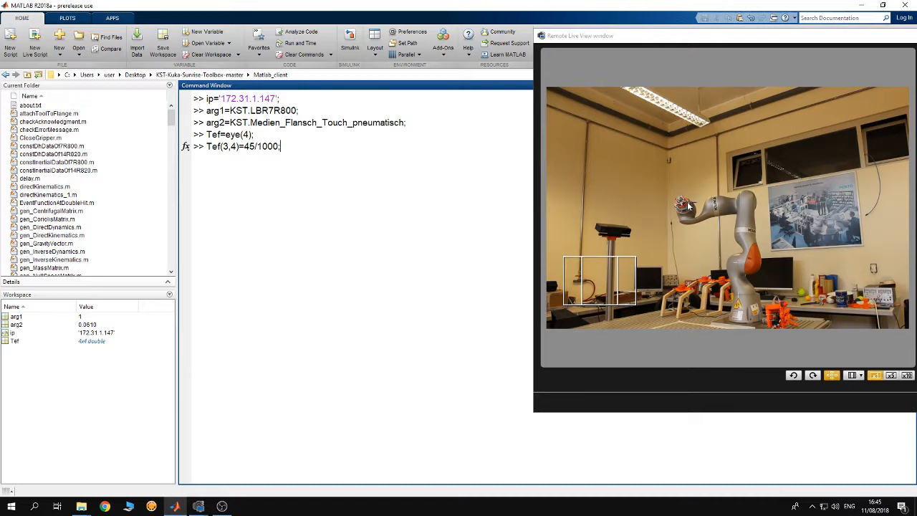
{"action": "key", "text": "enter"}
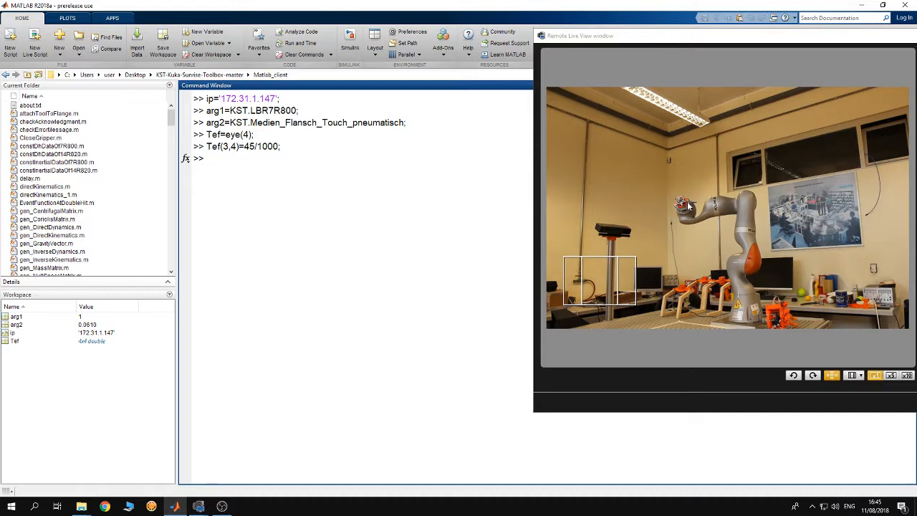
- Type iiwa=KST(ip,arg1,arg2,Tef); at the prompt without running it
{"action": "type", "text": "iie"}
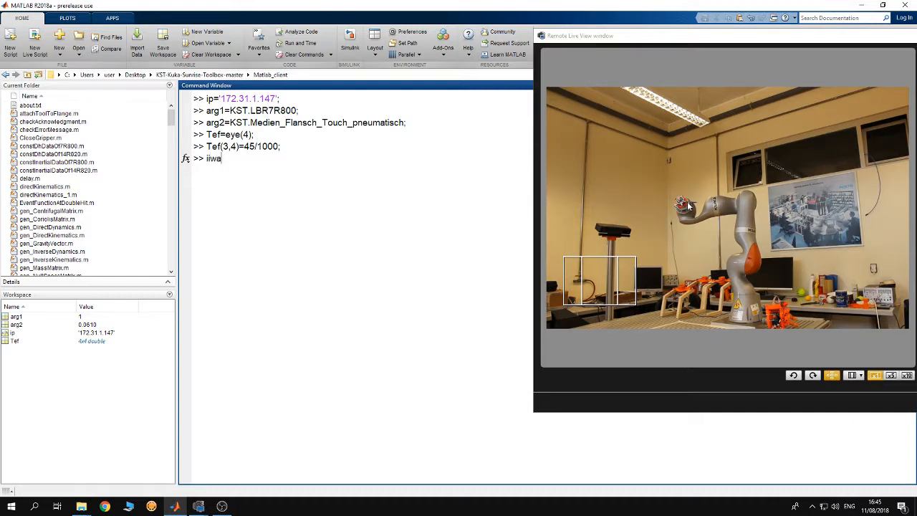
{"action": "type", "text": "="}
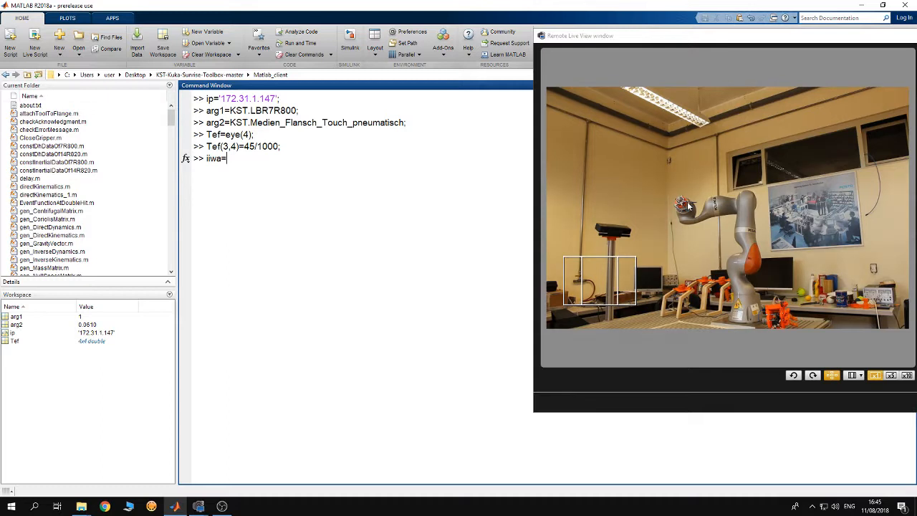
{"action": "type", "text": "KST("}
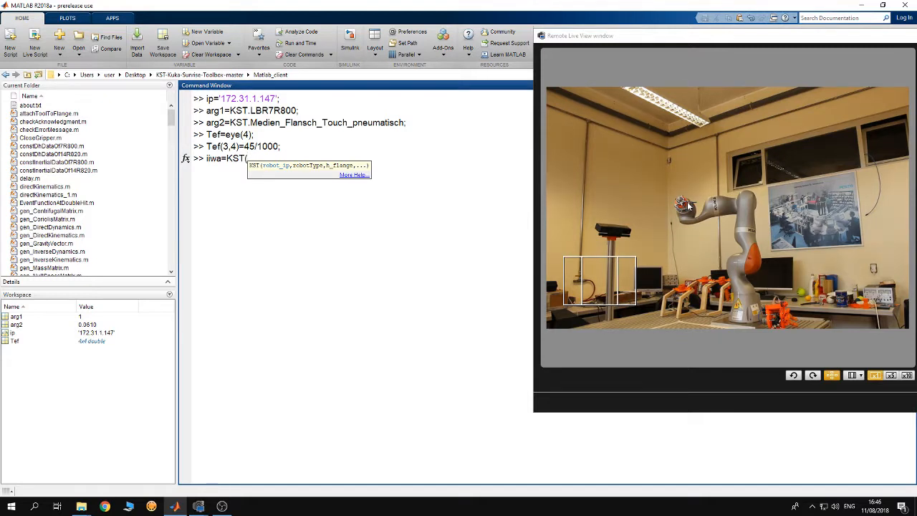
{"action": "type", "text": "ip"}
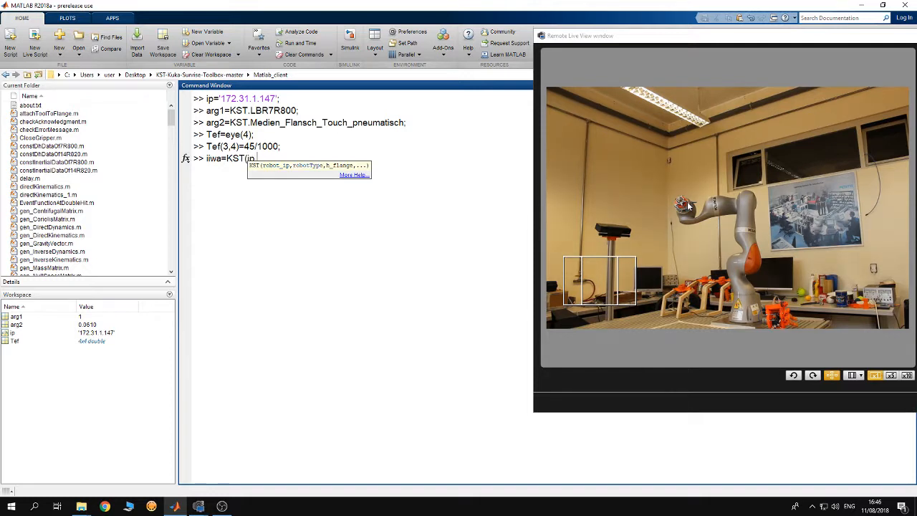
{"action": "type", "text": "arg1,arg2,"}
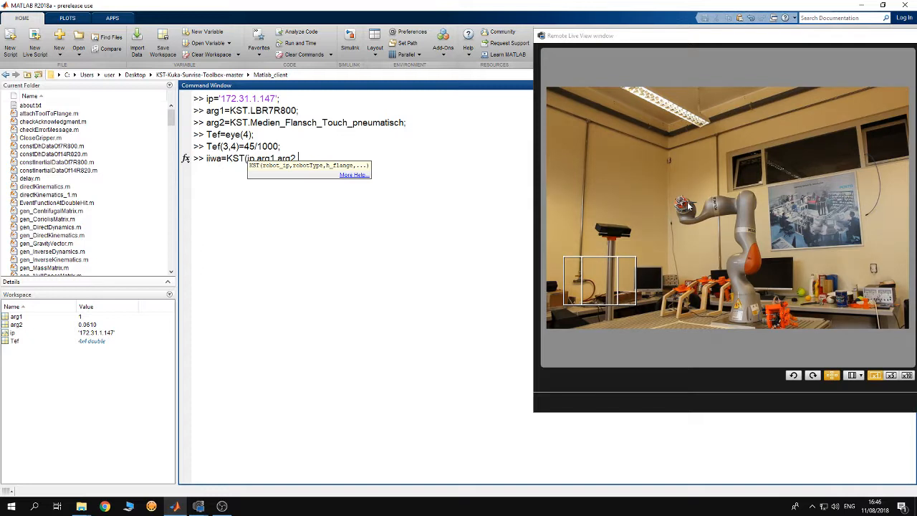
{"action": "type", "text": "Tef"}
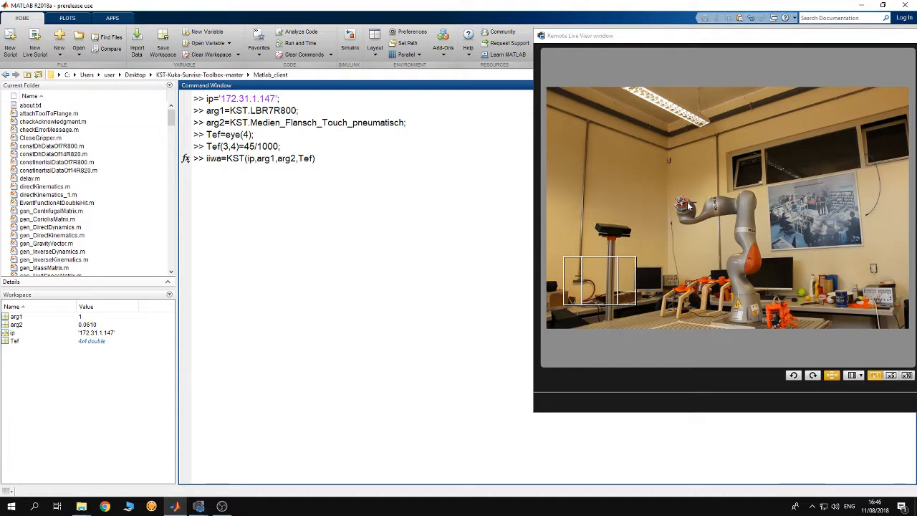
{"action": "type", "text": ";"}
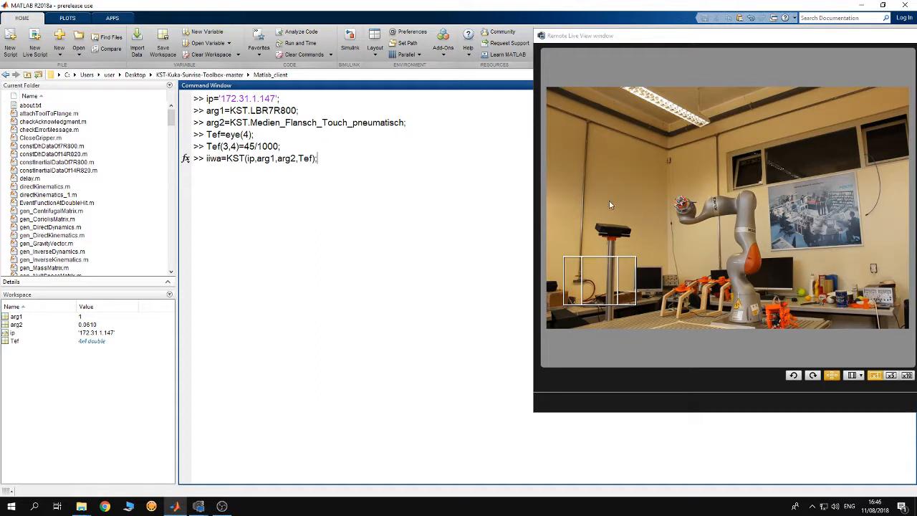
{"action": "mouse_move", "coordinate": [688, 209]}
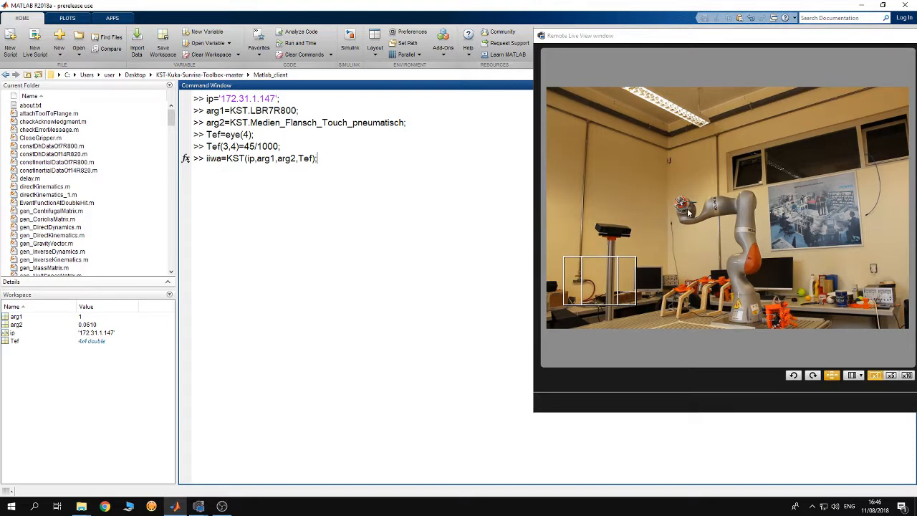
{"action": "mouse_move", "coordinate": [655, 216]}
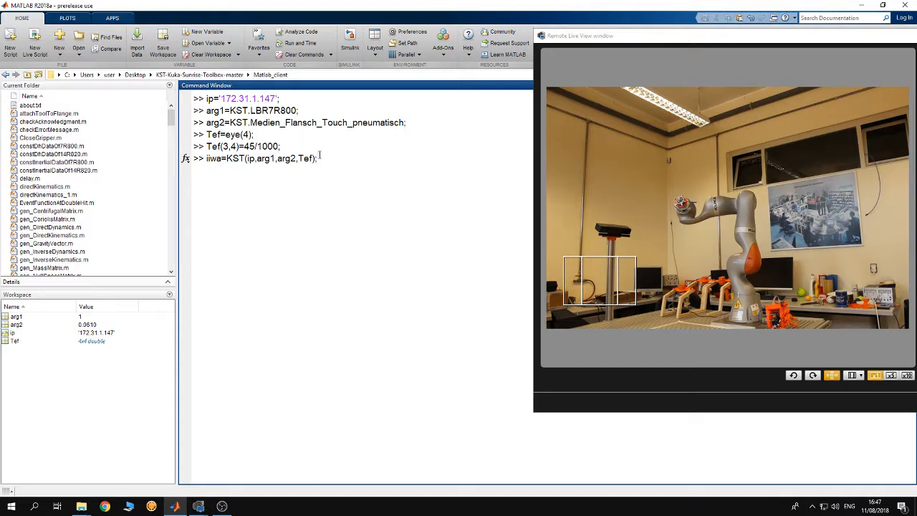
- Run iiwa=KST(ip,arg1,arg2,Tef); to create the 1x1 KST object
{"action": "key", "text": "enter"}
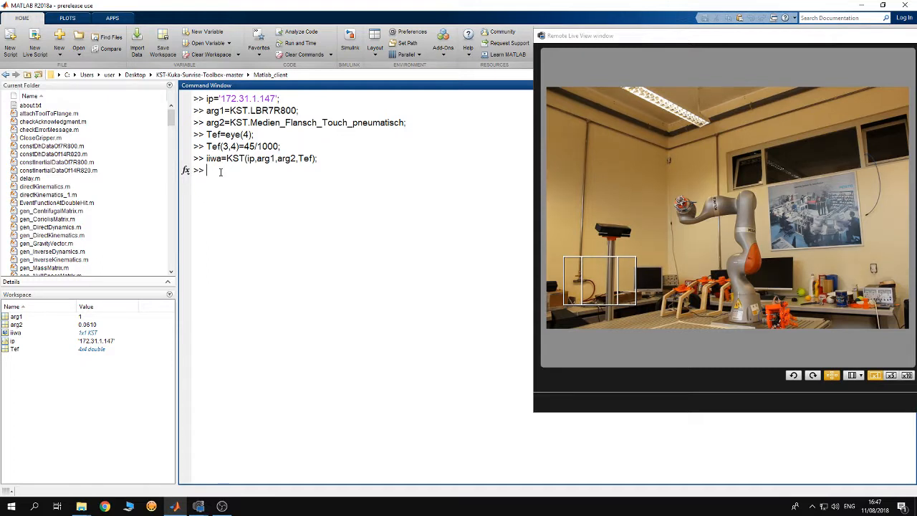
- Run iiwa.net_establishConnection(); so MATLAB reports Connection established
{"action": "type", "text": "iiwa."}
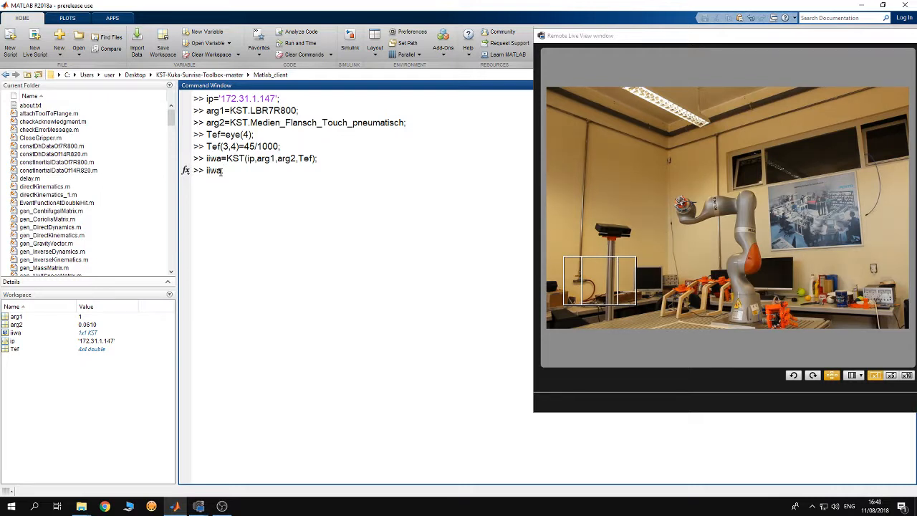
{"action": "type", "text": "net"}
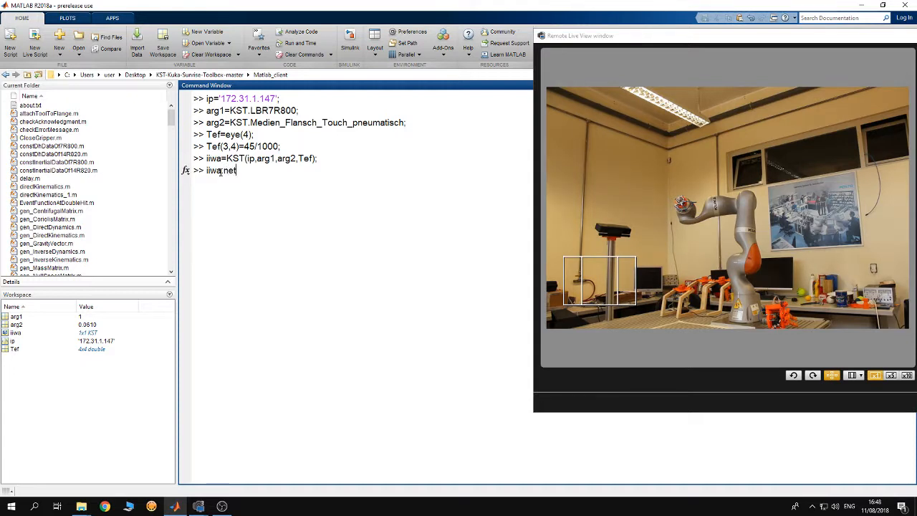
{"action": "type", "text": "_establishConnection"}
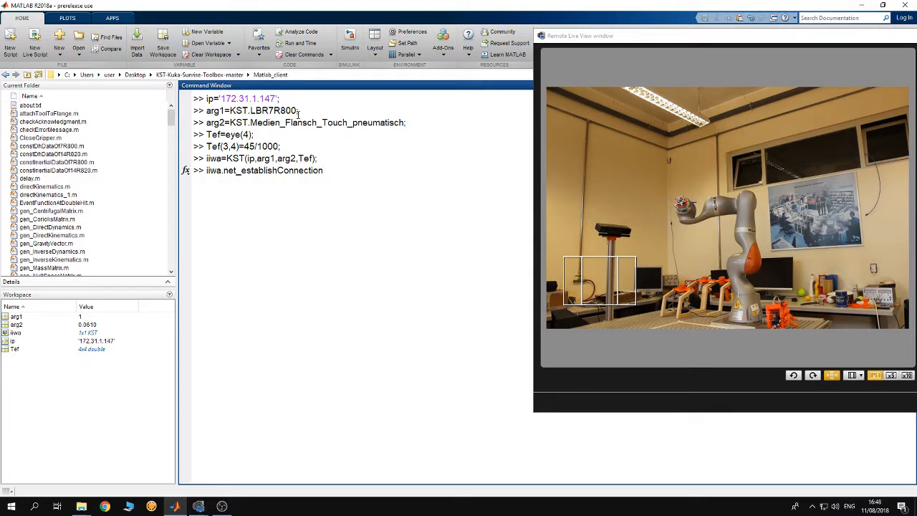
{"action": "type", "text": ");"}
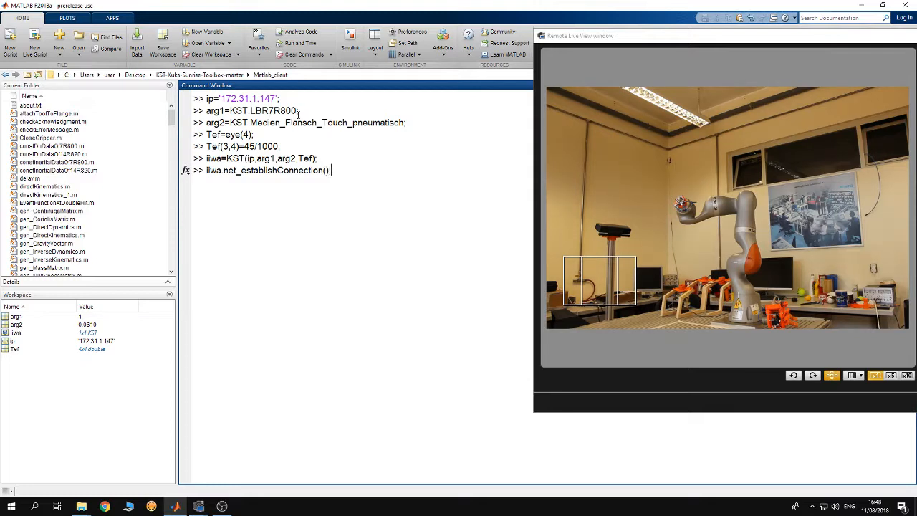
{"action": "key", "text": "enter"}
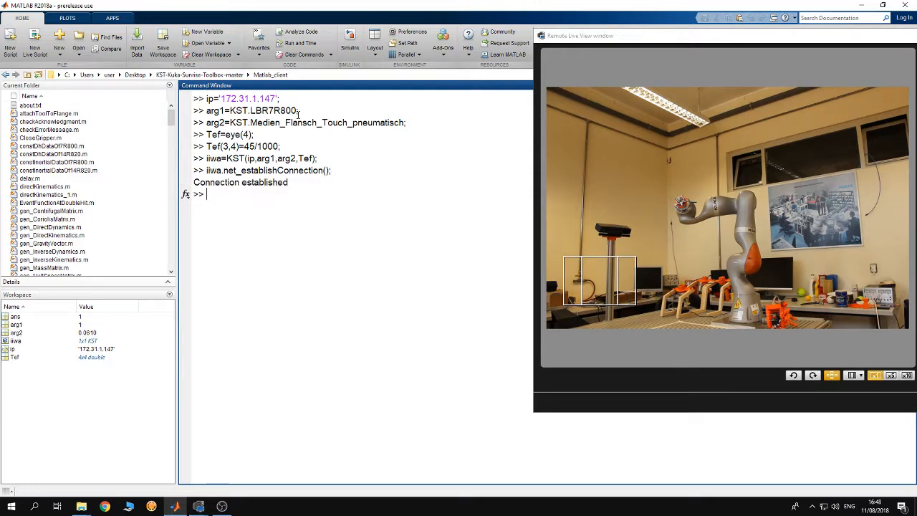
{"action": "mouse_move", "coordinate": [197, 165]}
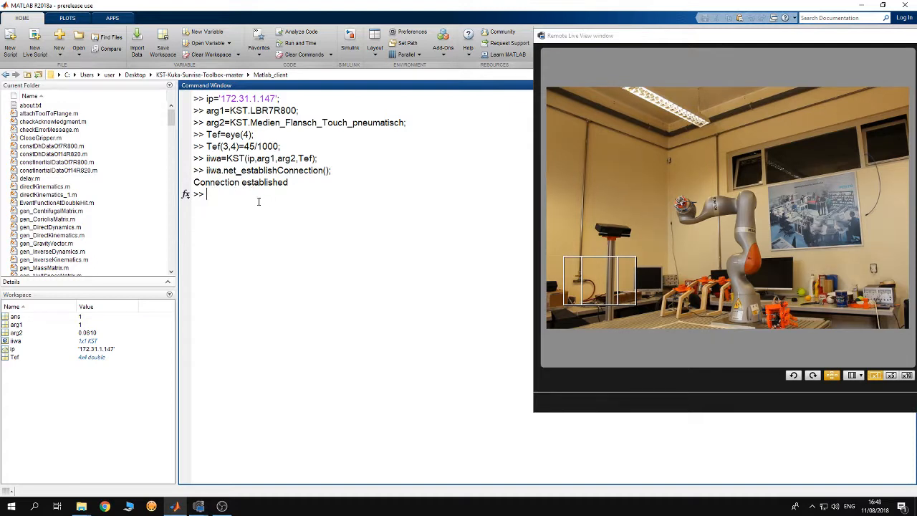
{"action": "mouse_move", "coordinate": [710, 228]}
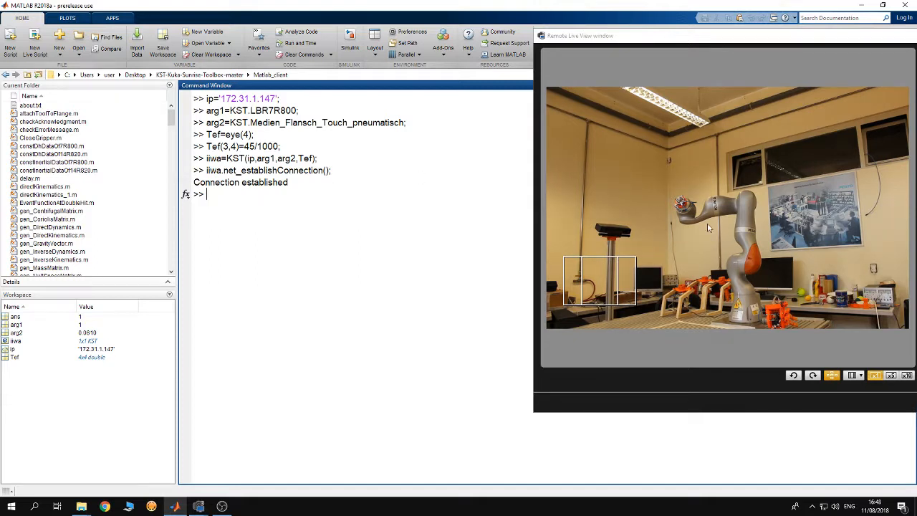
{"action": "mouse_move", "coordinate": [744, 301]}
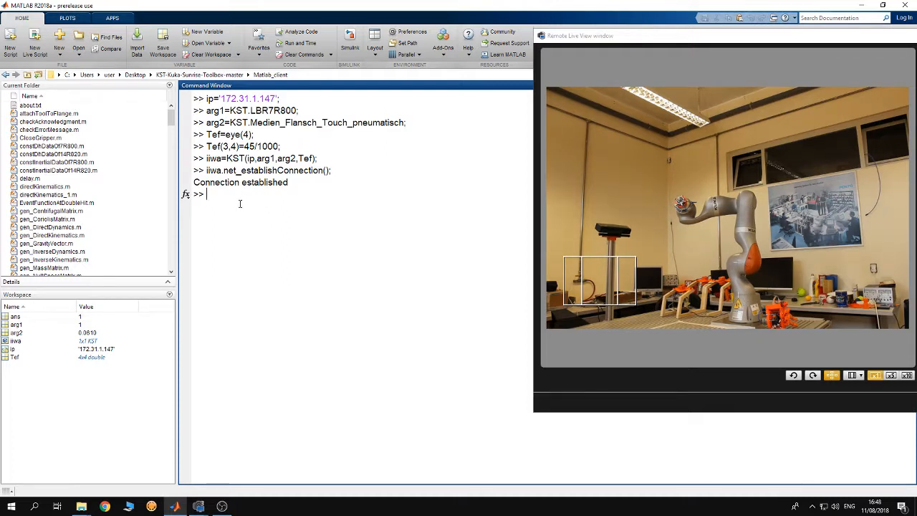
- Call iiwa.movePTPHomeJointSpace() without arguments, producing a not-enough-input-arguments error
{"action": "type", "text": "iiwa"}
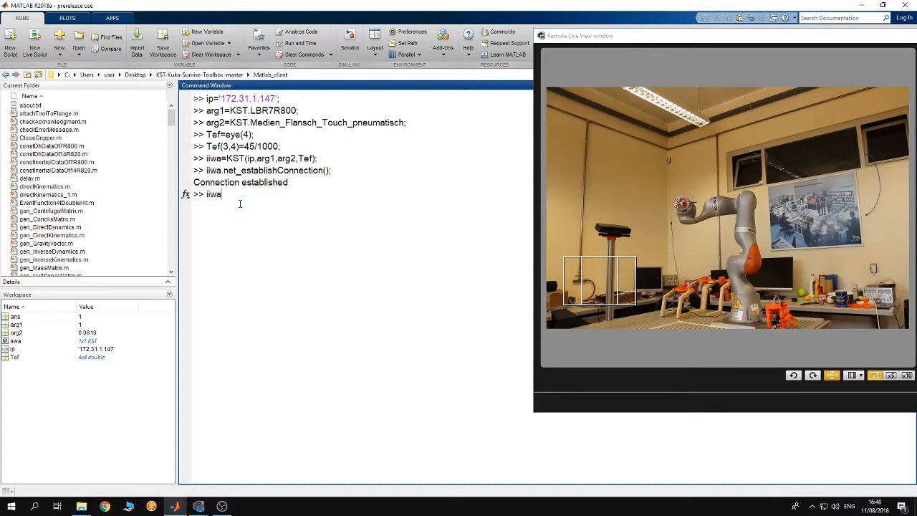
{"action": "type", "text": "."}
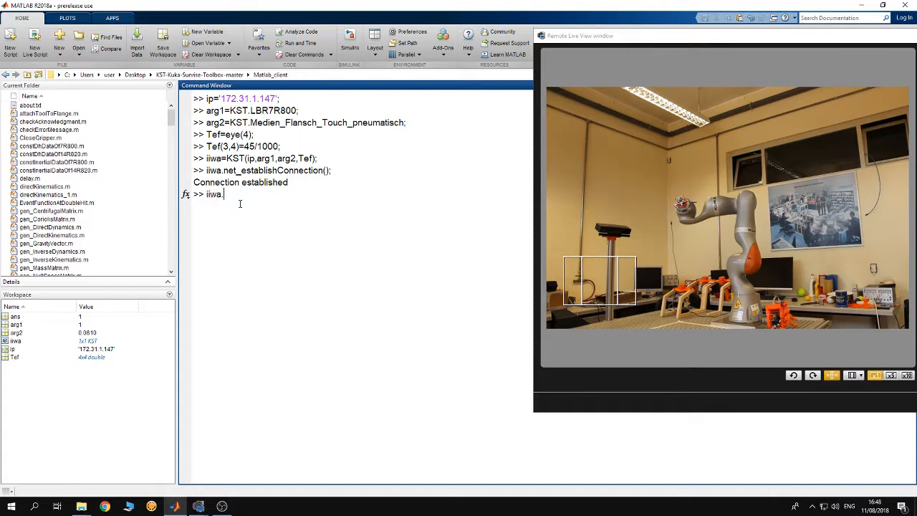
{"action": "type", "text": "moveP"}
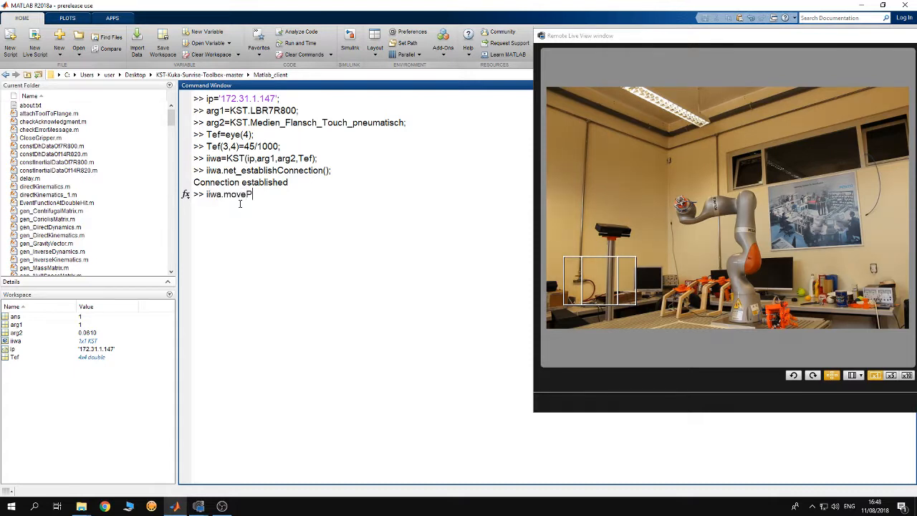
{"action": "type", "text": "TP"}
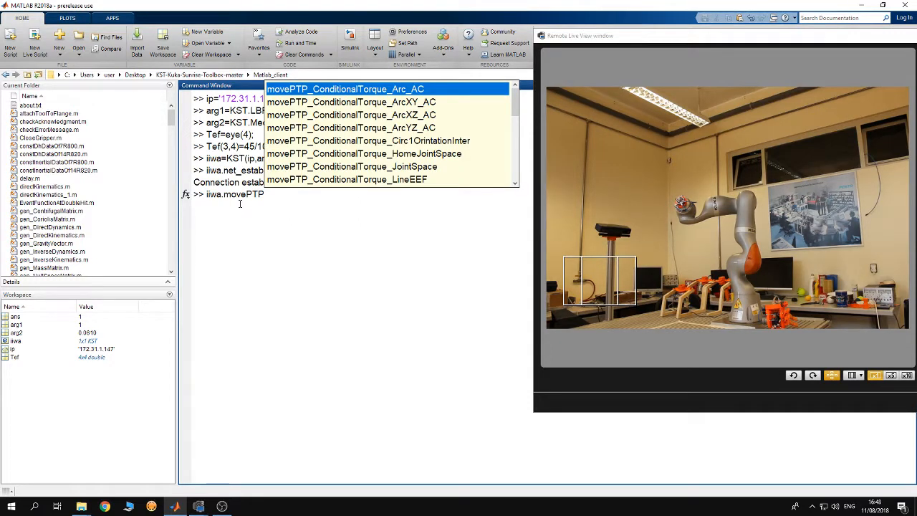
{"action": "type", "text": "HomeJointSpace();"}
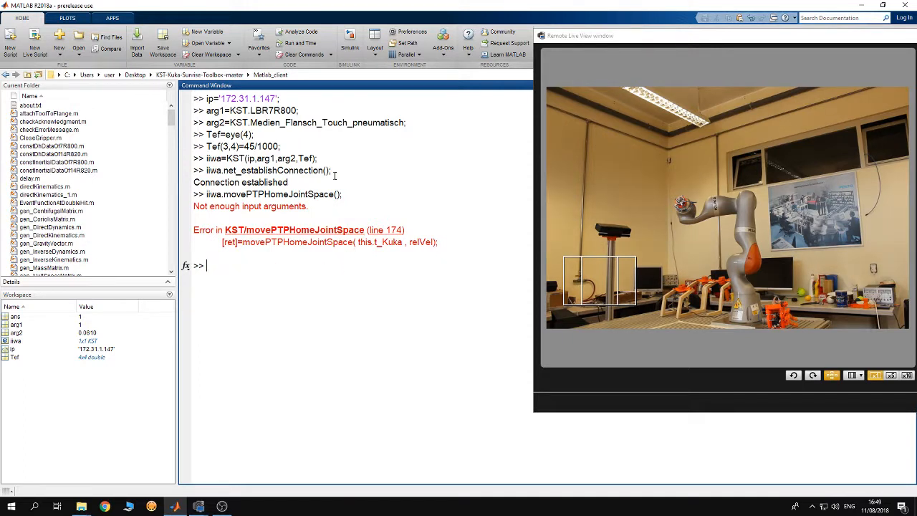
- Store rel=0.2 and run iiwa.movePTPHomeJointSpace(rel); to move the arm home
{"action": "type", "text": "rel="}
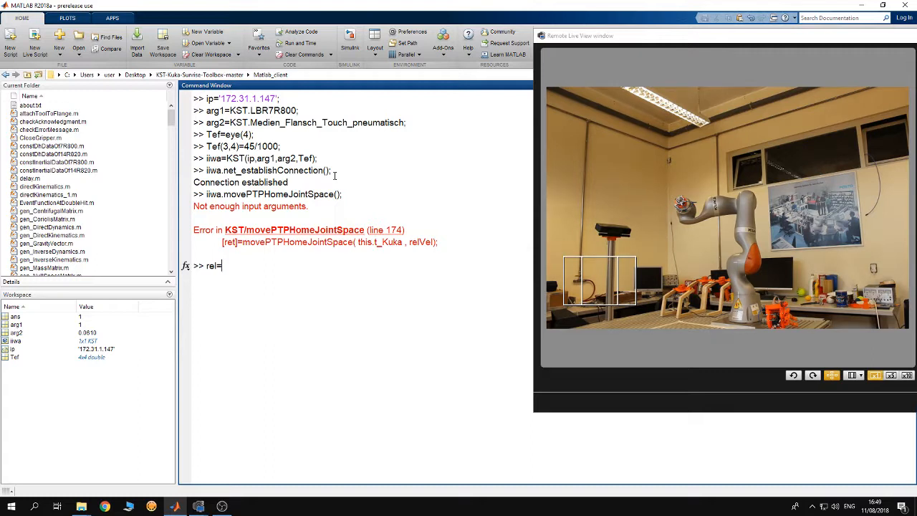
{"action": "type", "text": "0.5"}
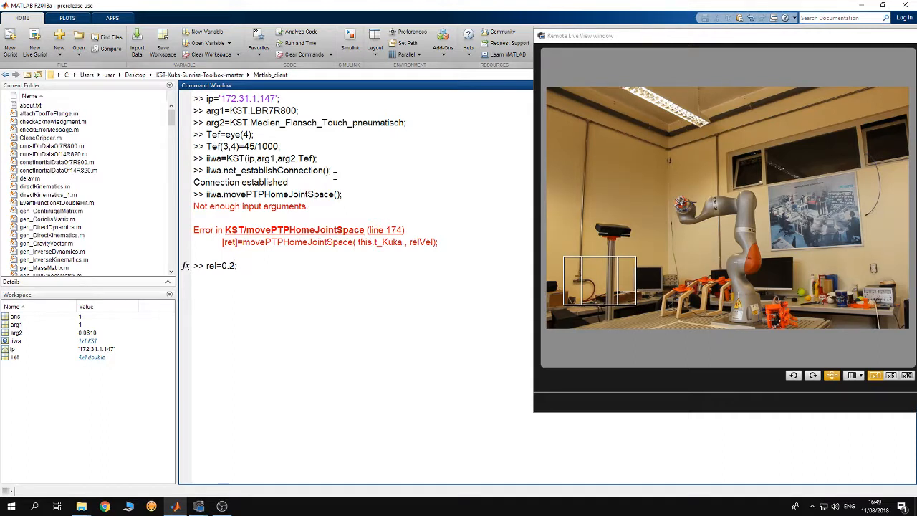
{"action": "key", "text": "enter"}
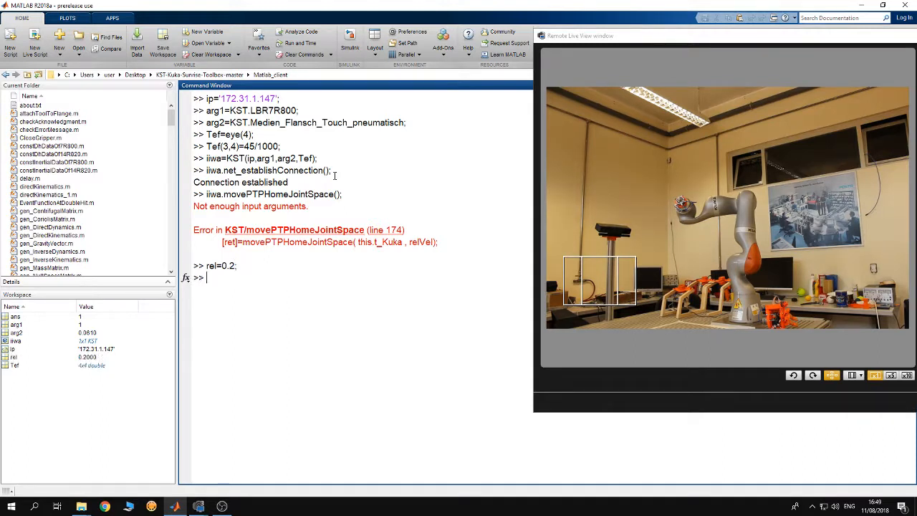
{"action": "type", "text": "iiwa.movePTPHomeJointSpace();"}
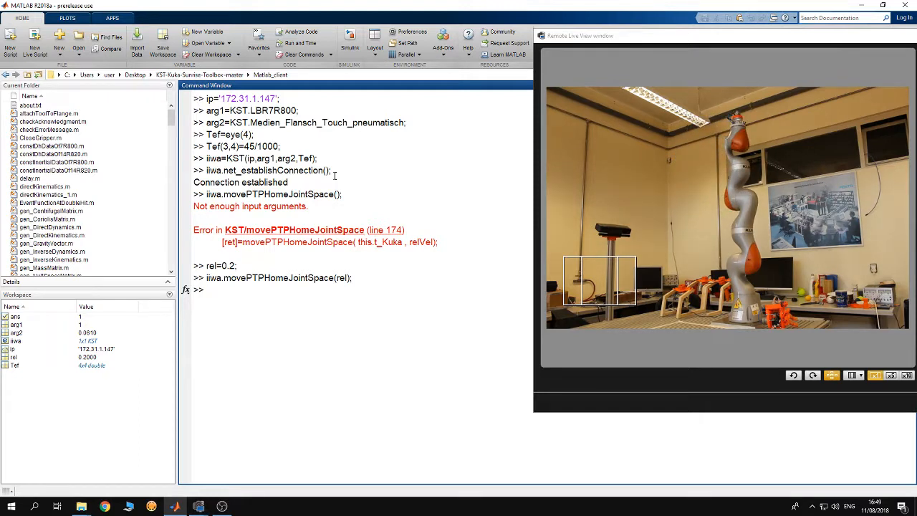
- Enter iiwa.net_turnOffServer() at the Command Window prompt without running it
{"action": "type", "text": "iiwa.n"}
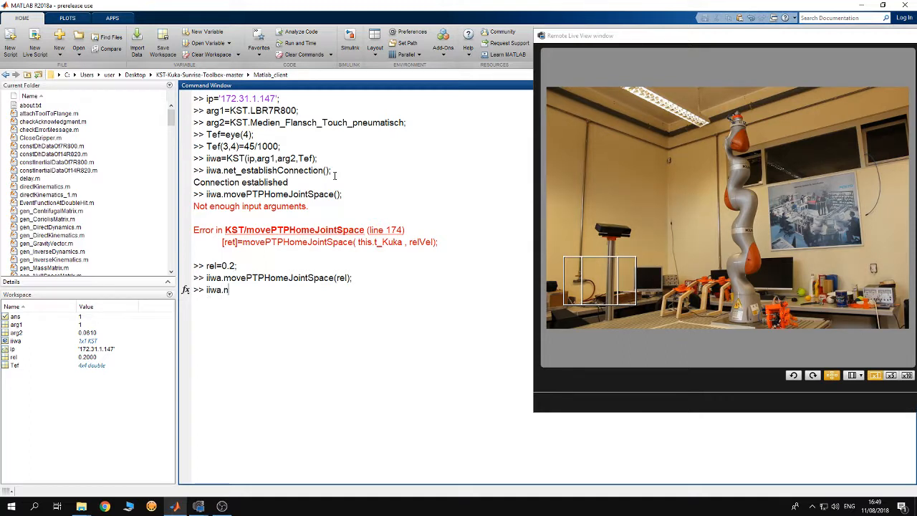
{"action": "type", "text": "et_turnOffServer"}
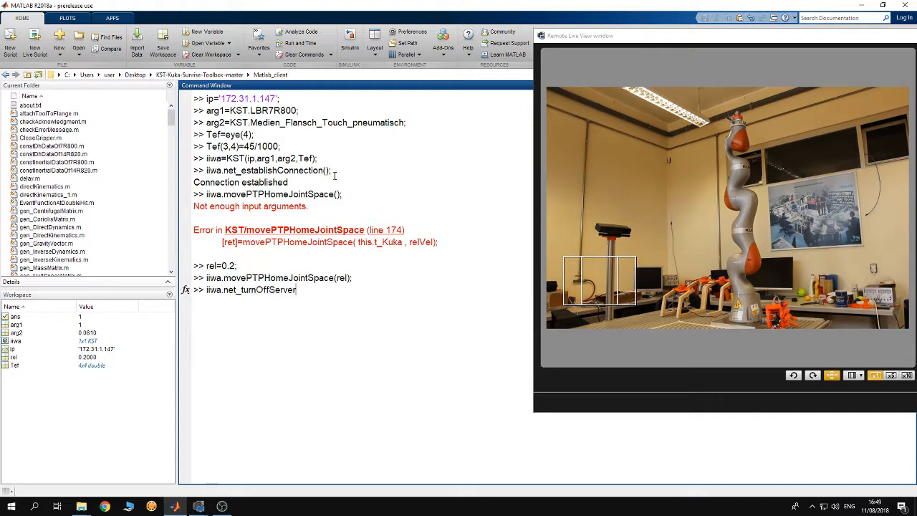
{"action": "type", "text": ")"}
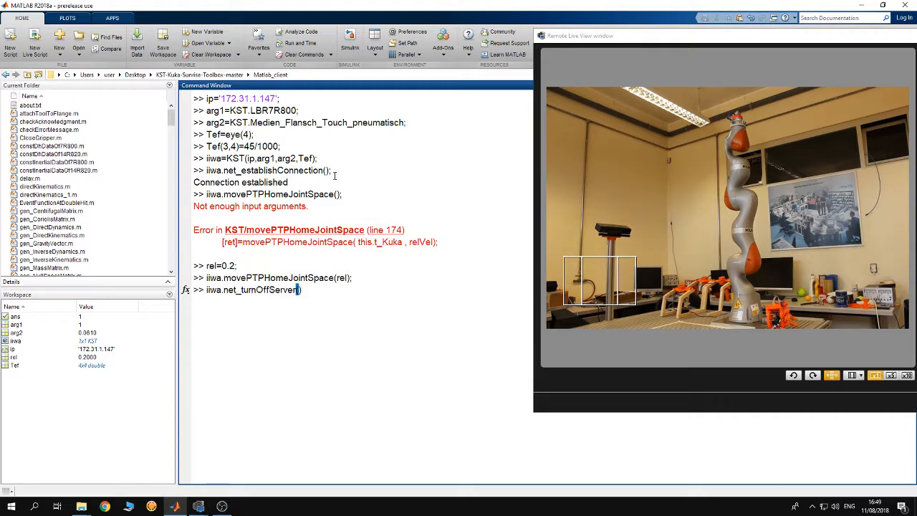